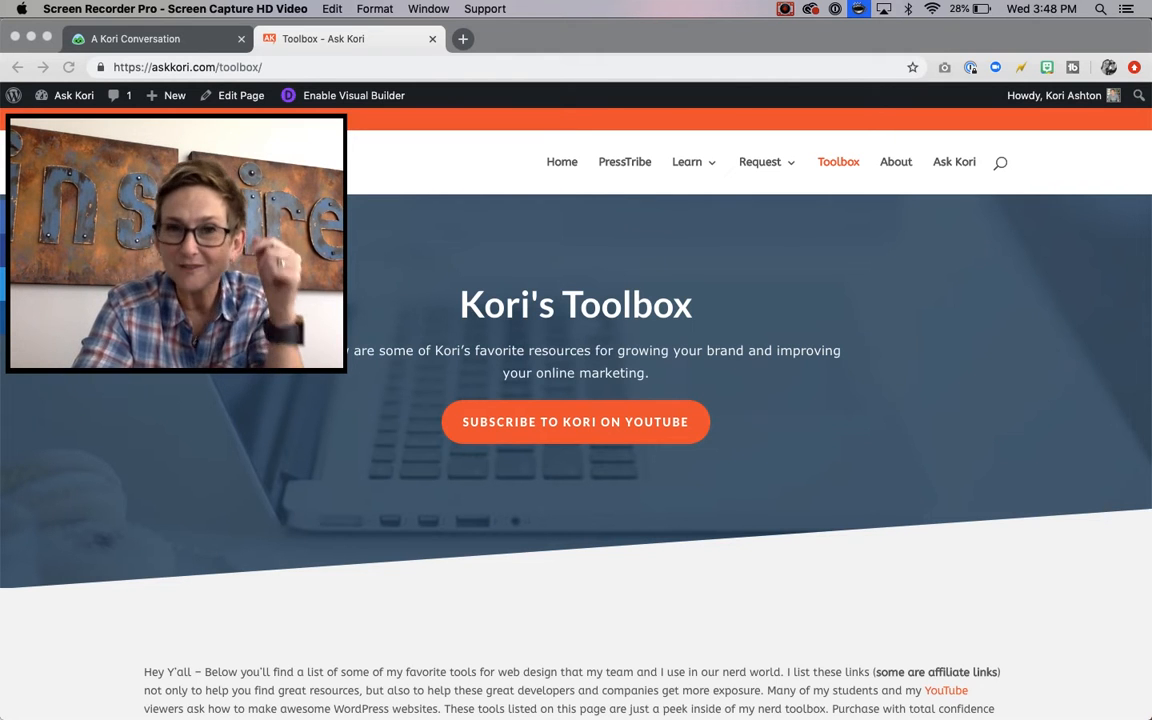
pyautogui.scroll(-3)
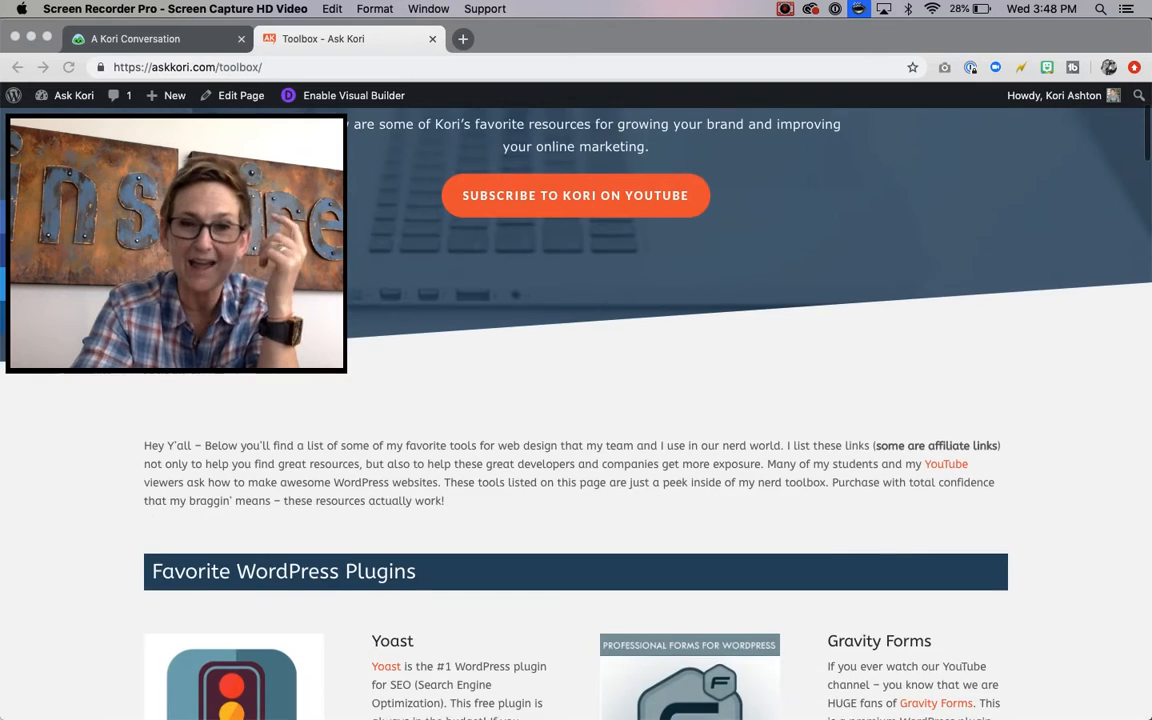
pyautogui.scroll(-3)
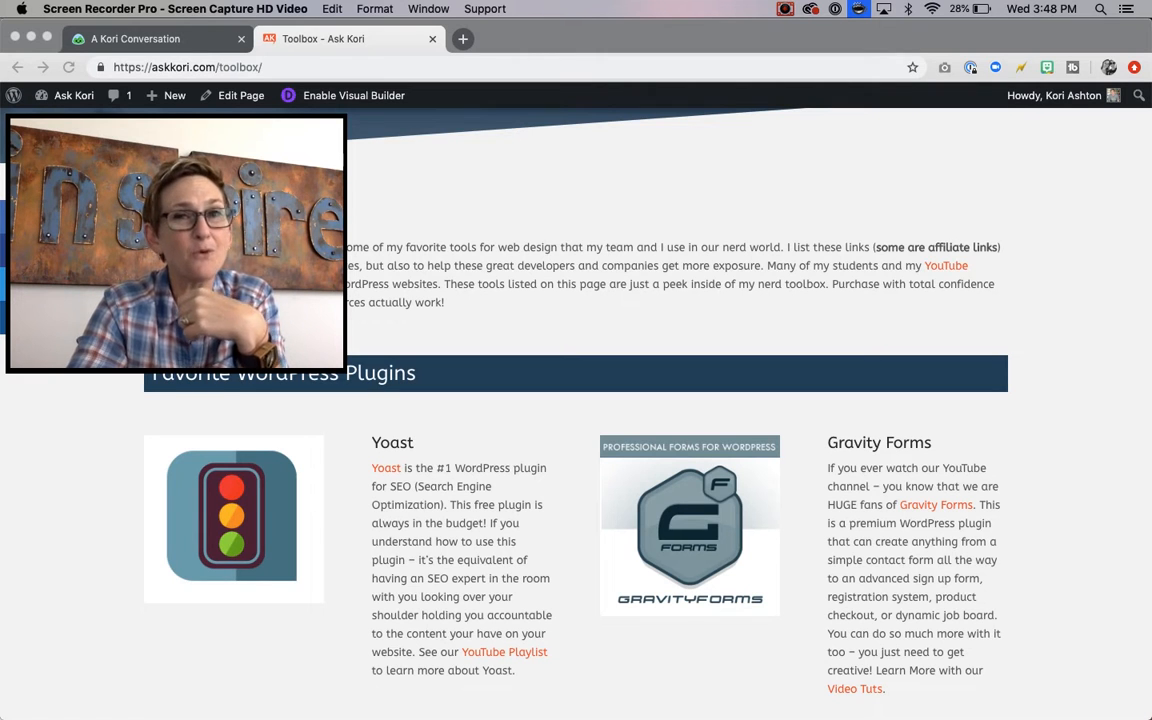
pyautogui.scroll(-3)
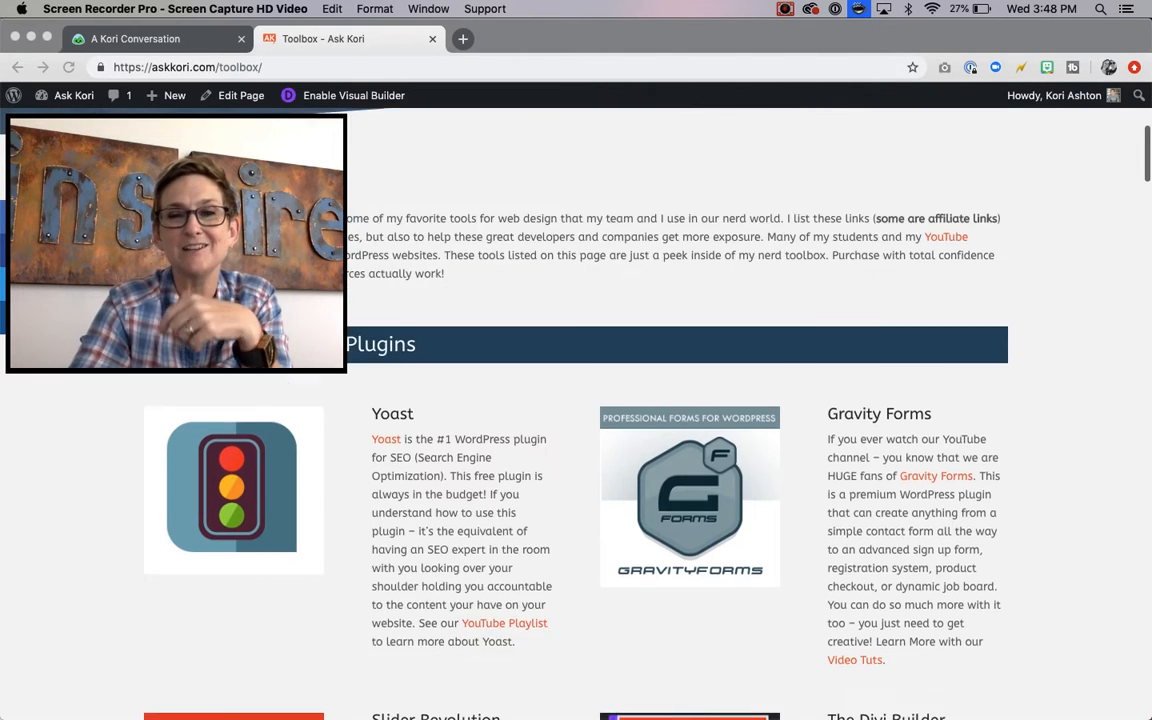
pyautogui.scroll(-3)
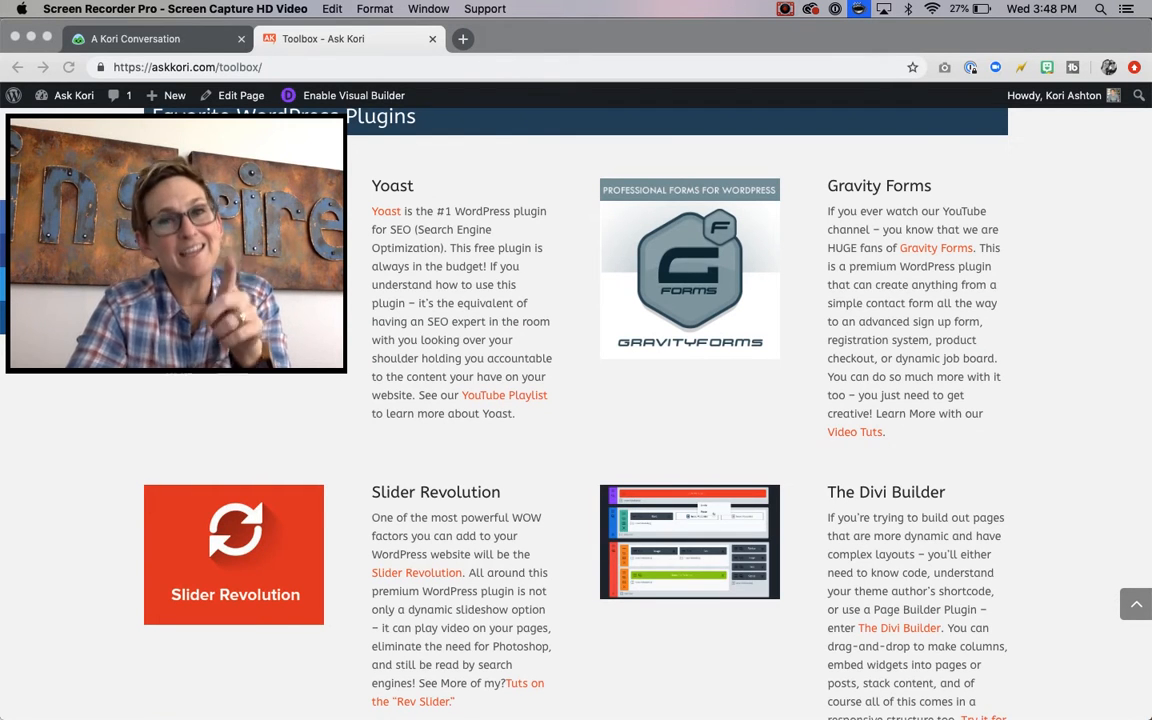
pyautogui.scroll(-3)
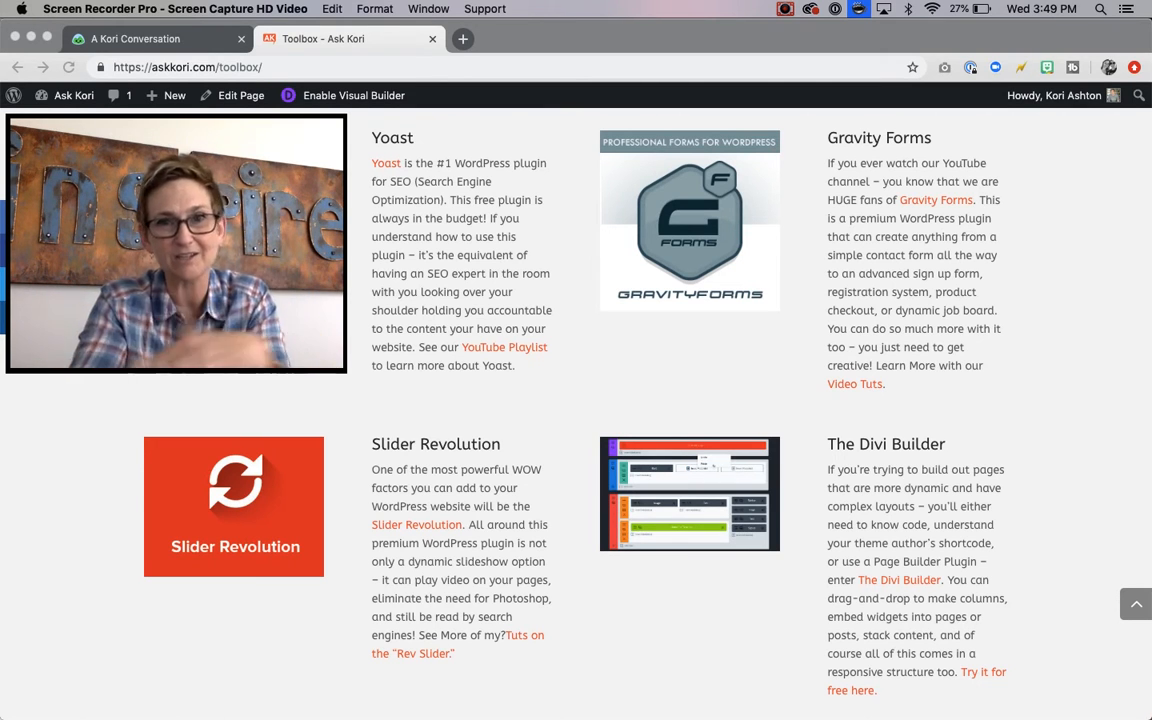
pyautogui.scroll(-3)
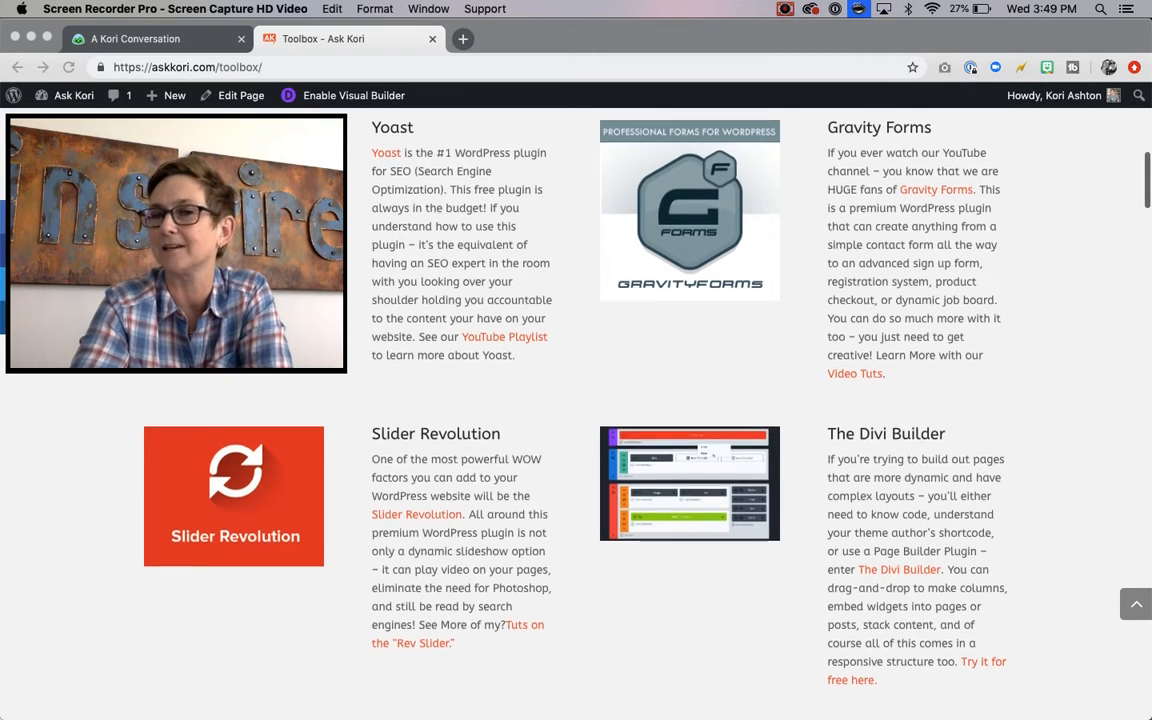
pyautogui.scroll(-3)
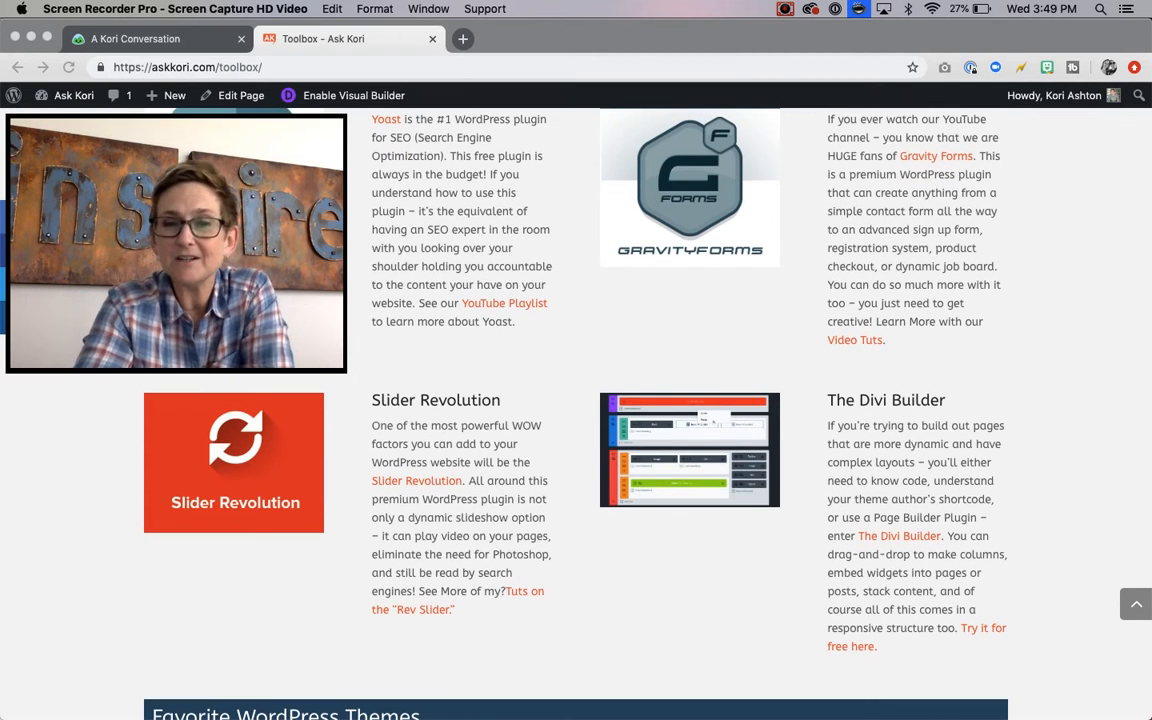
pyautogui.scroll(-3)
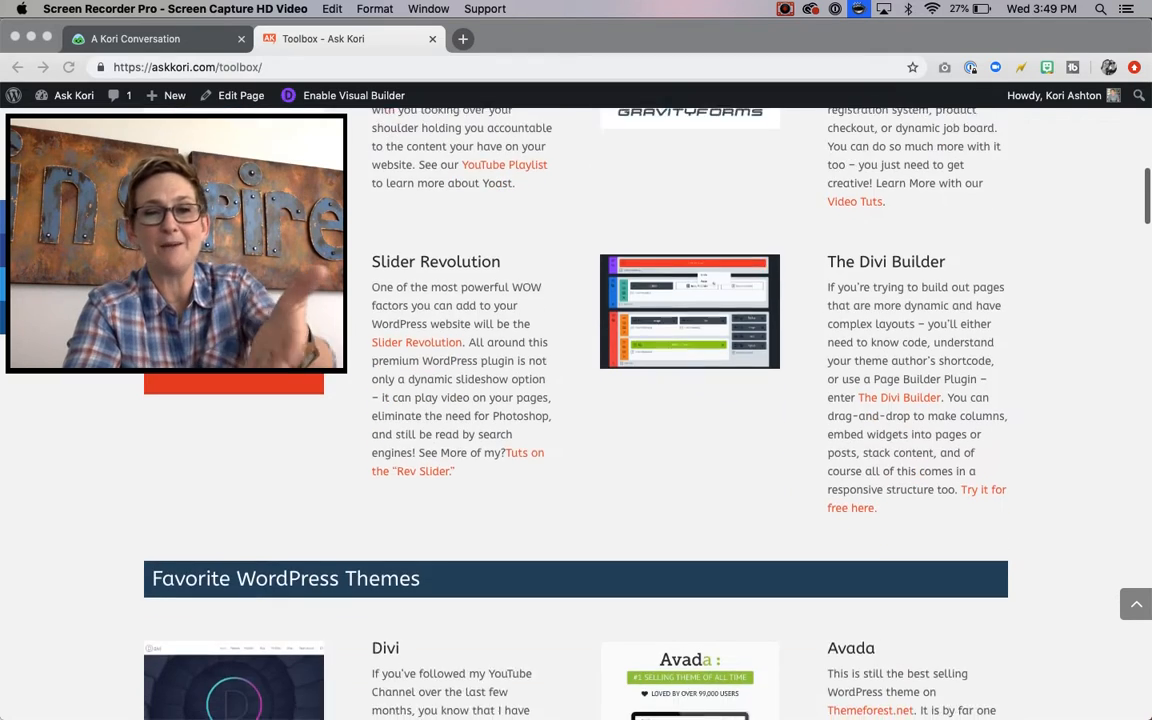
pyautogui.scroll(-3)
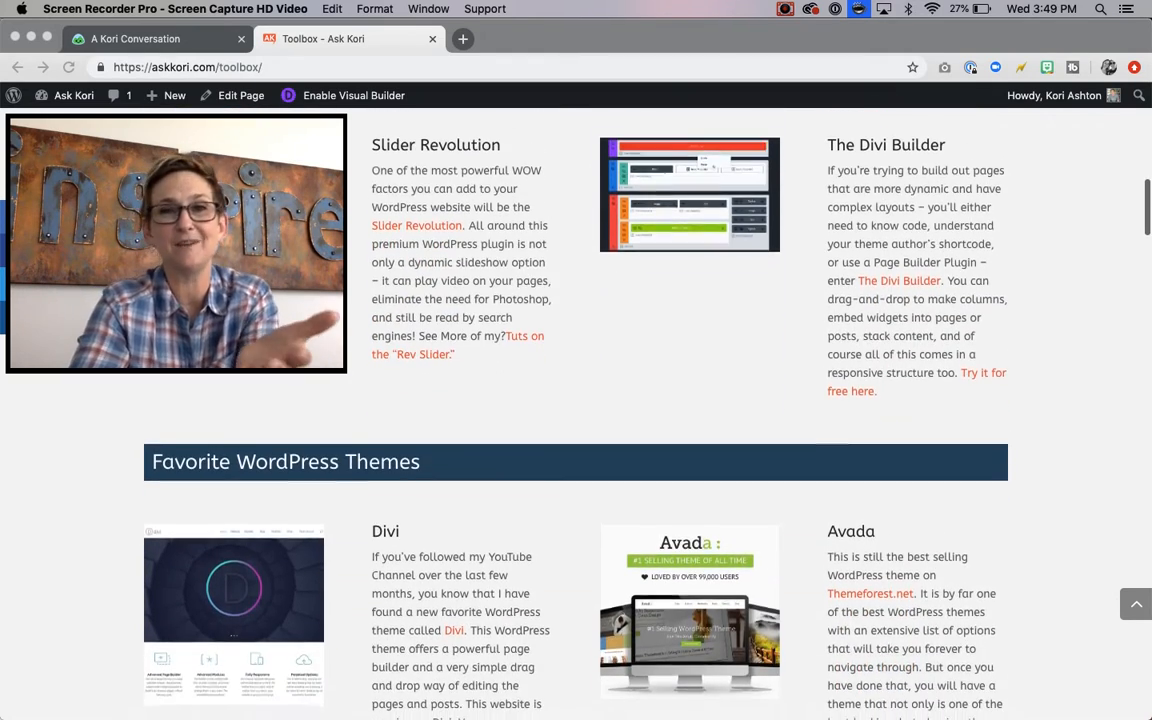
pyautogui.scroll(-3)
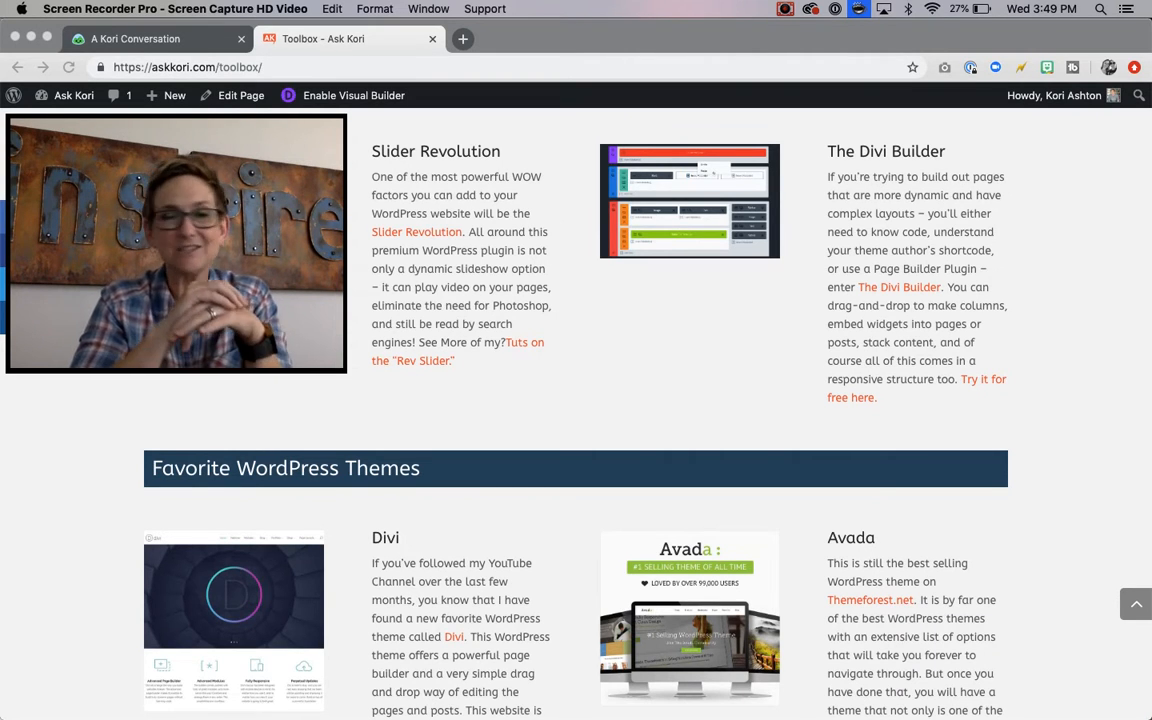
pyautogui.scroll(-3)
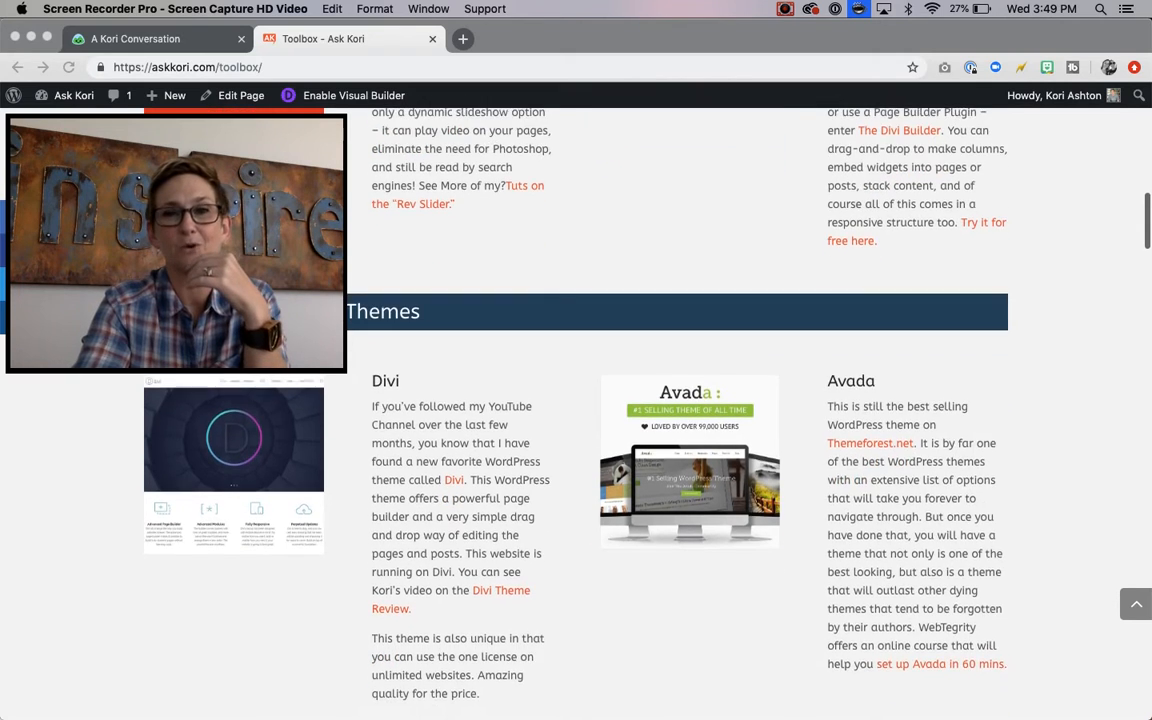
pyautogui.scroll(-3)
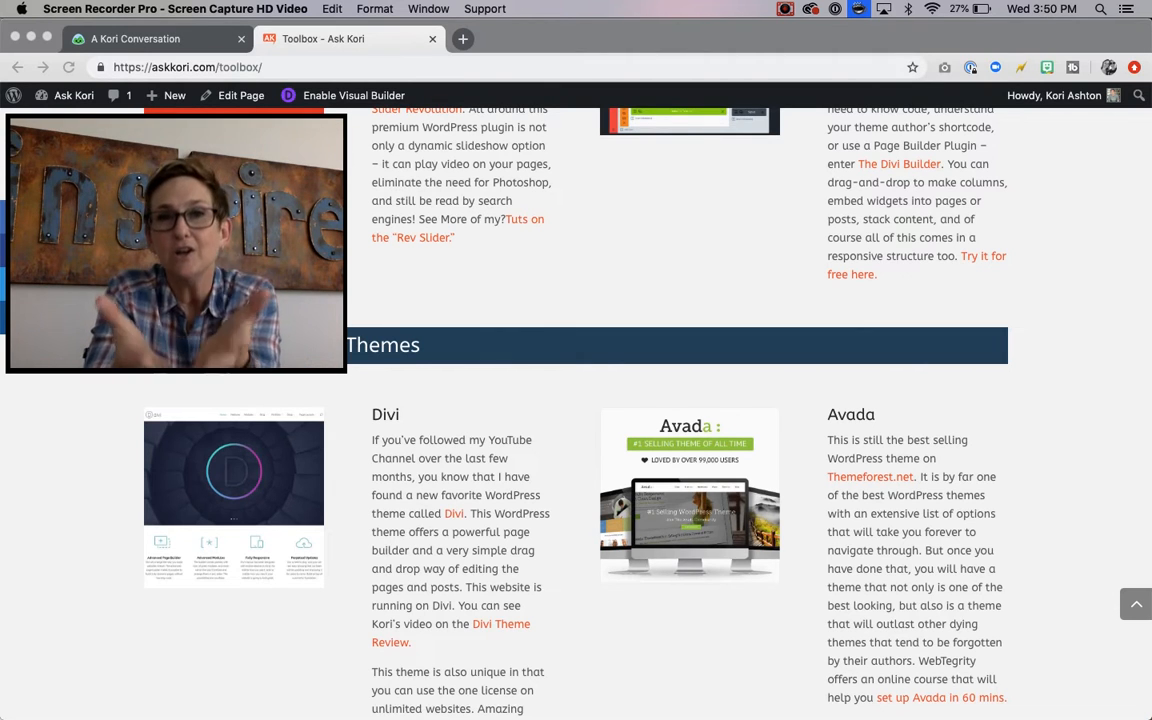
pyautogui.scroll(-3)
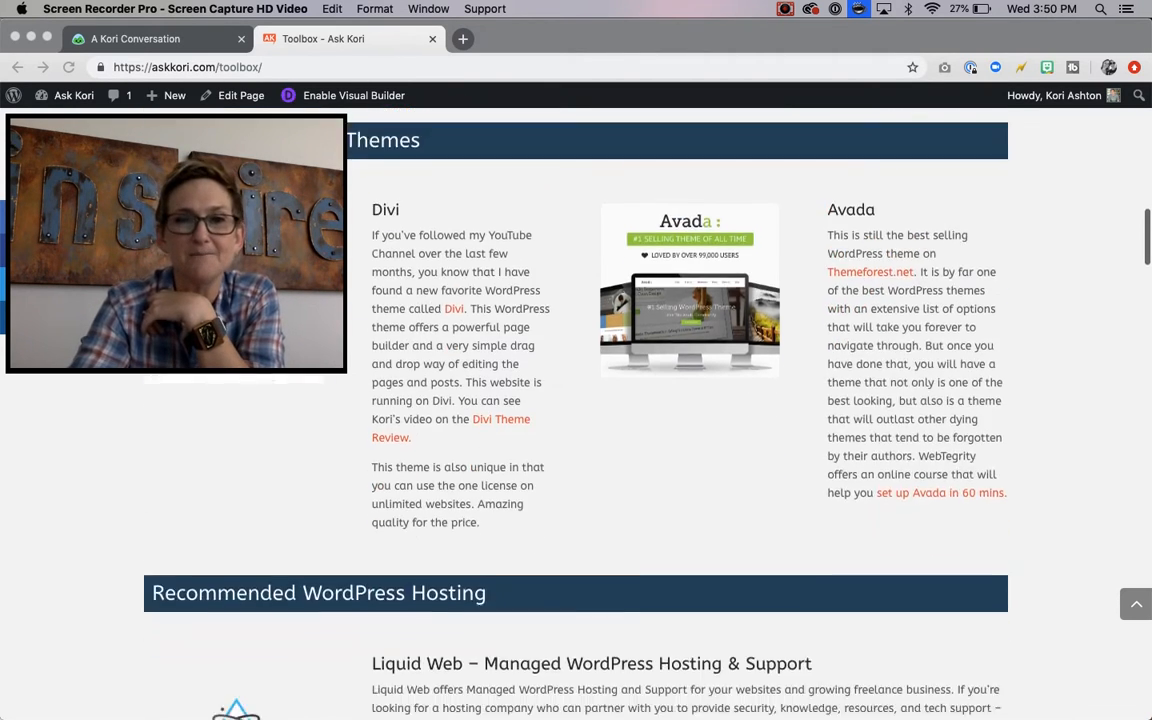
pyautogui.scroll(-3)
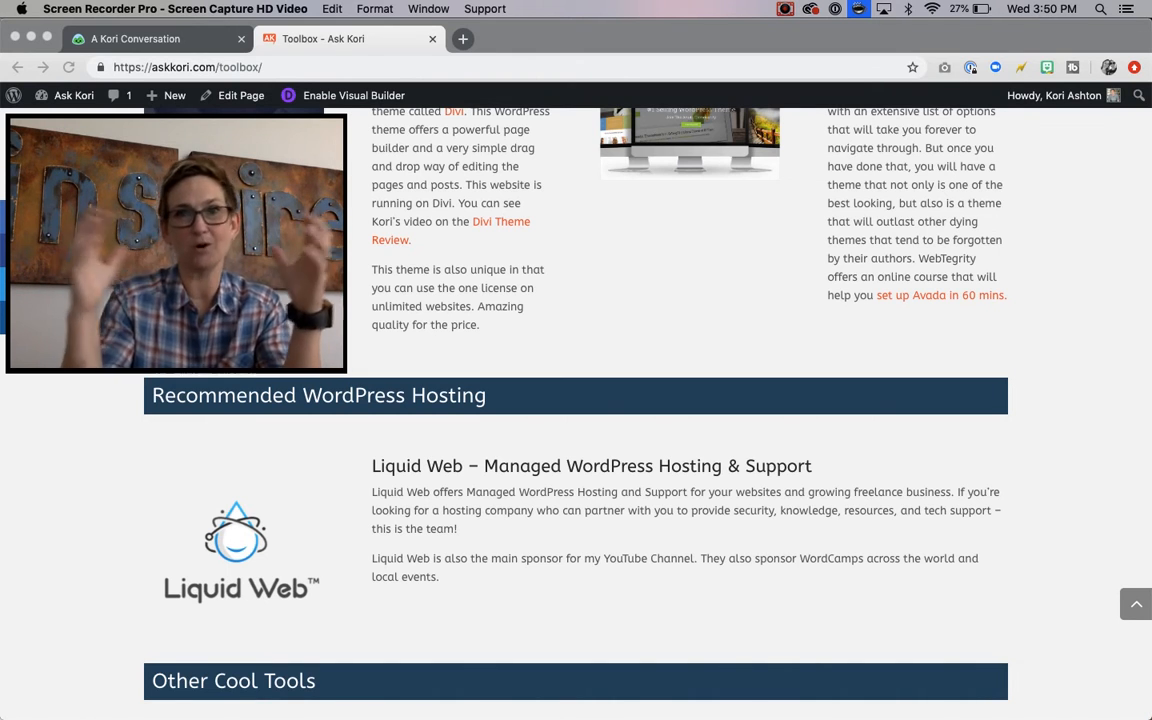
pyautogui.scroll(-3)
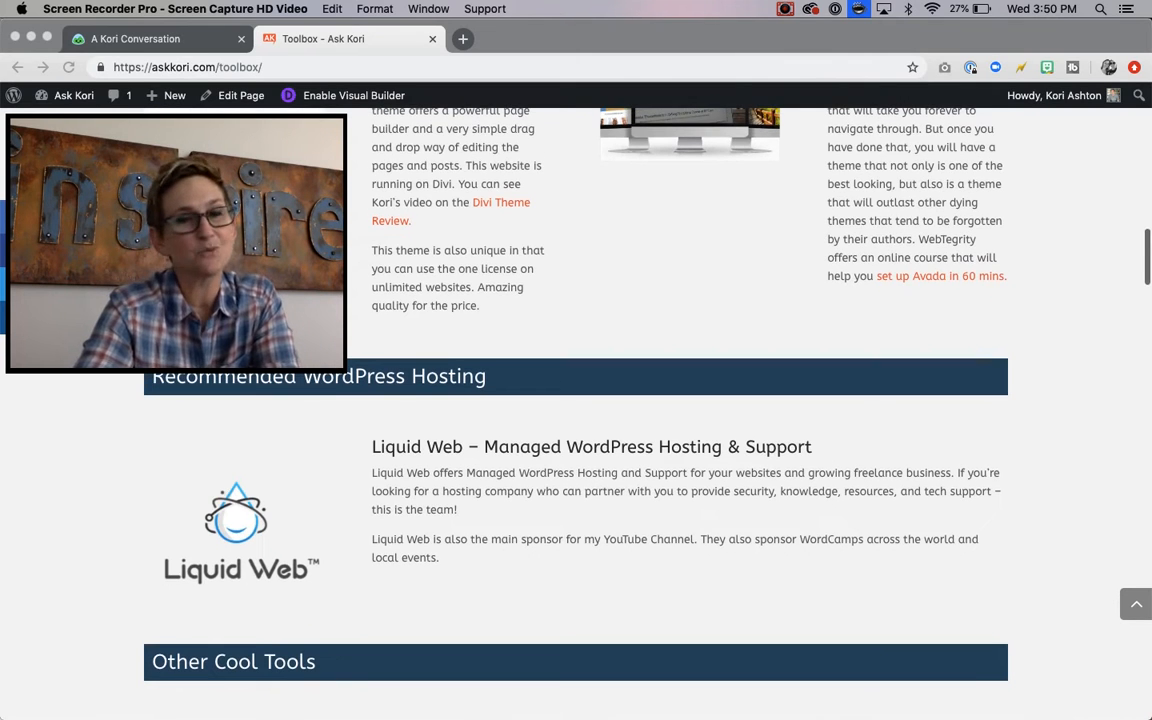
pyautogui.scroll(-3)
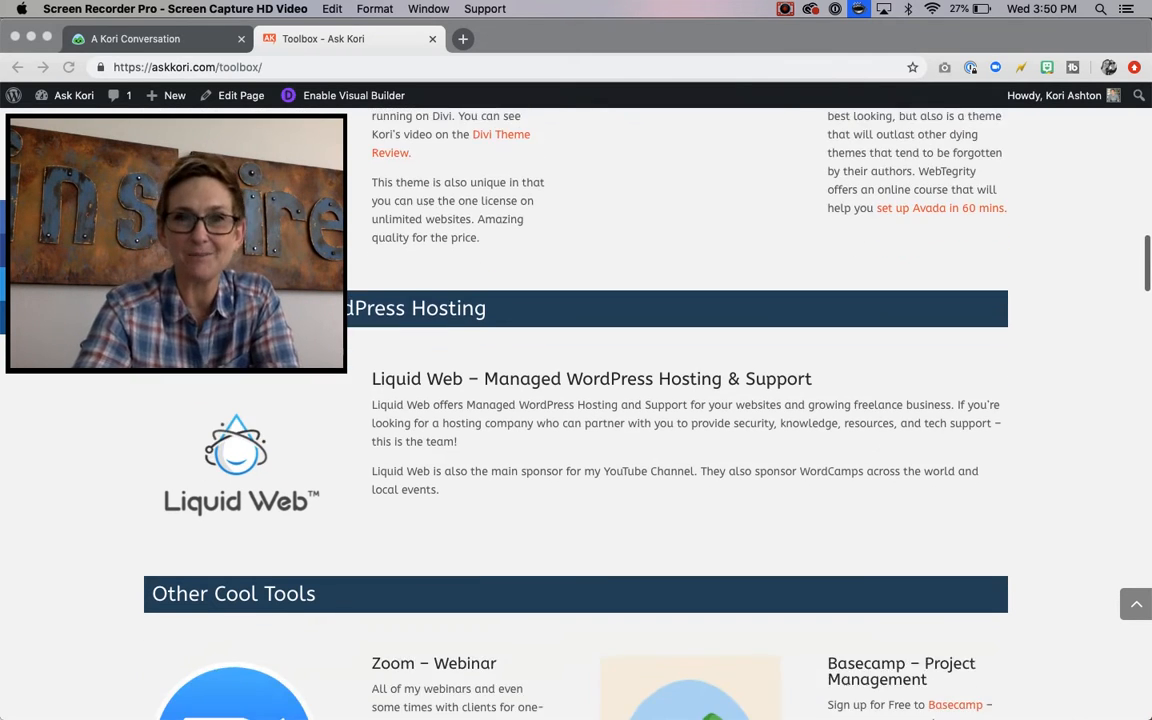
pyautogui.scroll(-3)
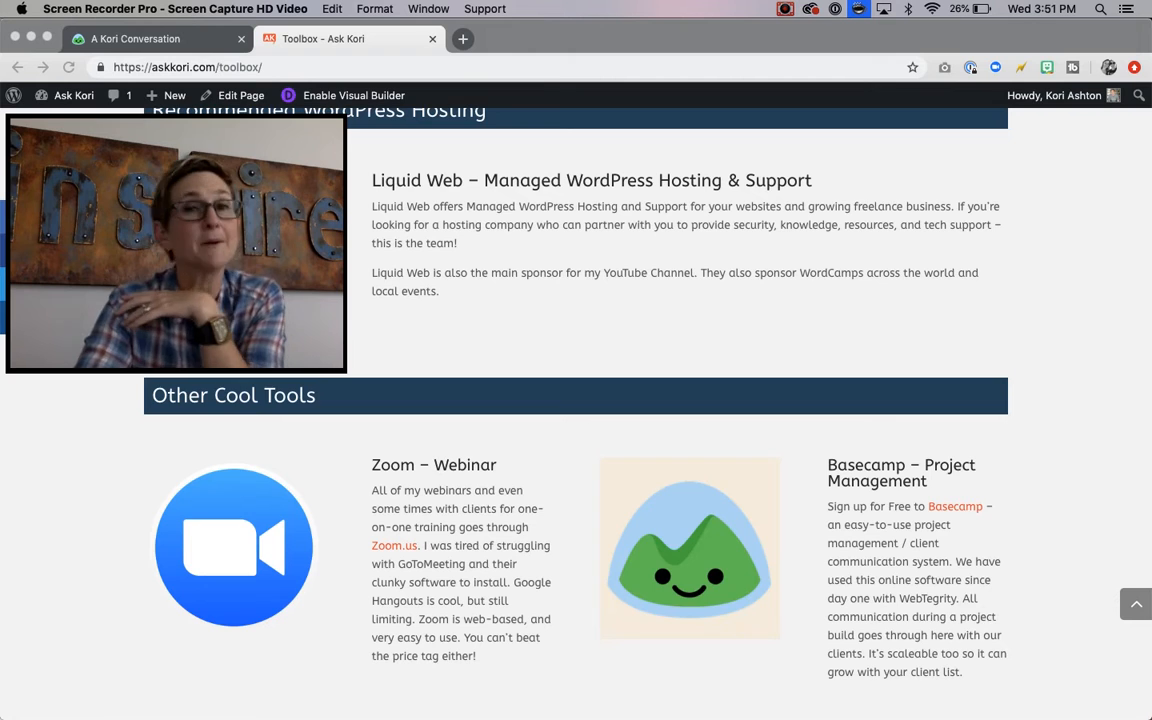
pyautogui.scroll(-3)
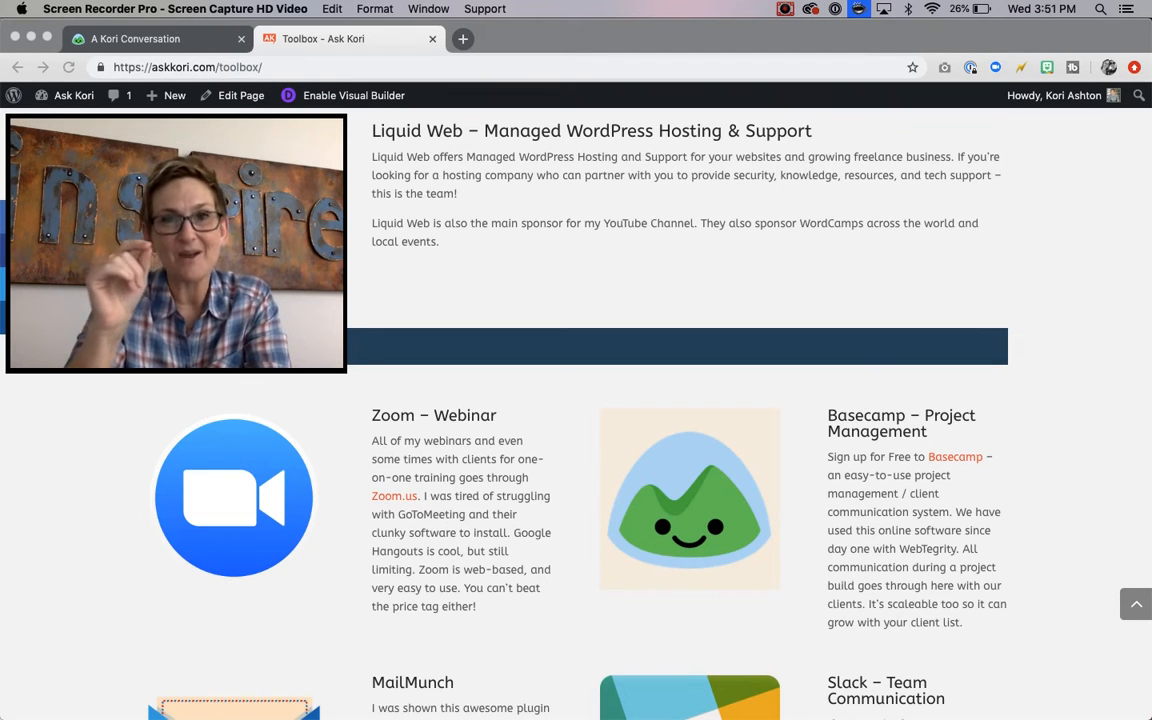
pyautogui.scroll(-3)
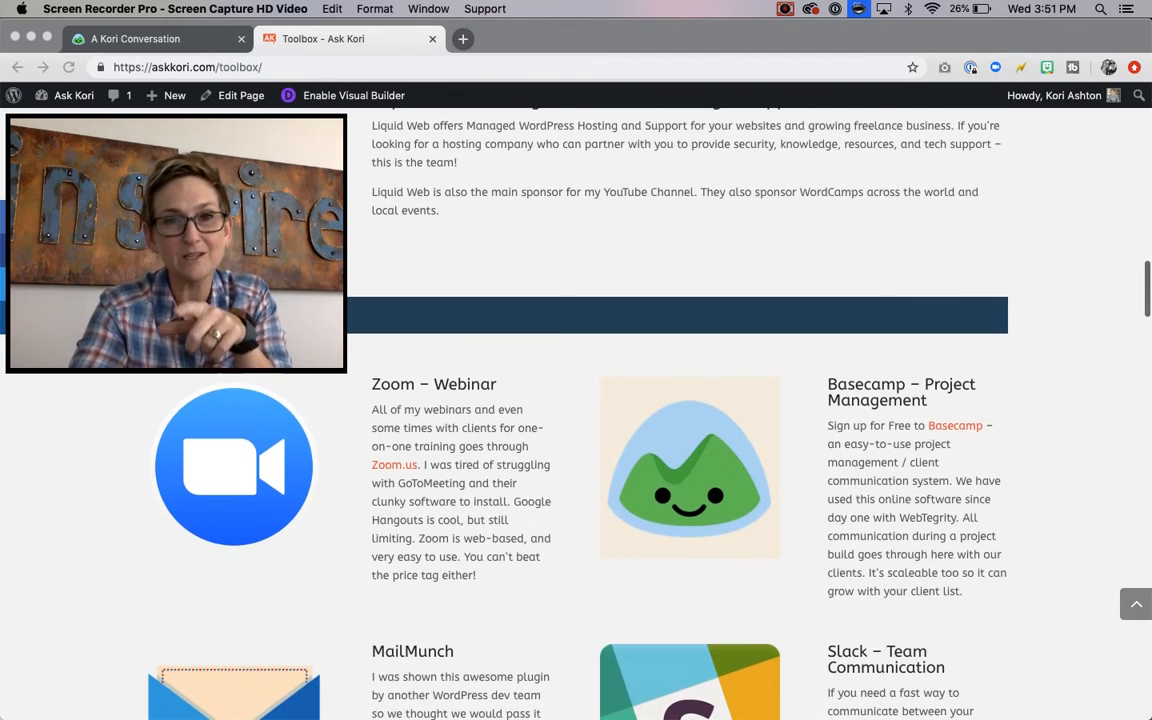
pyautogui.scroll(-3)
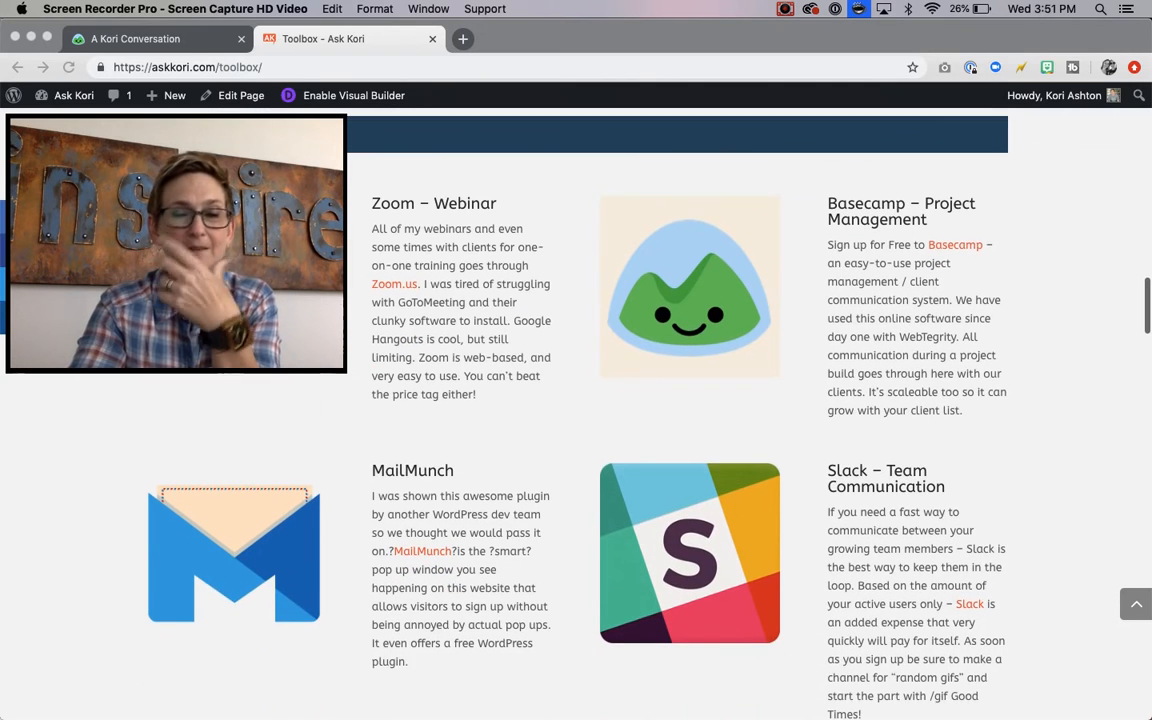
pyautogui.scroll(-3)
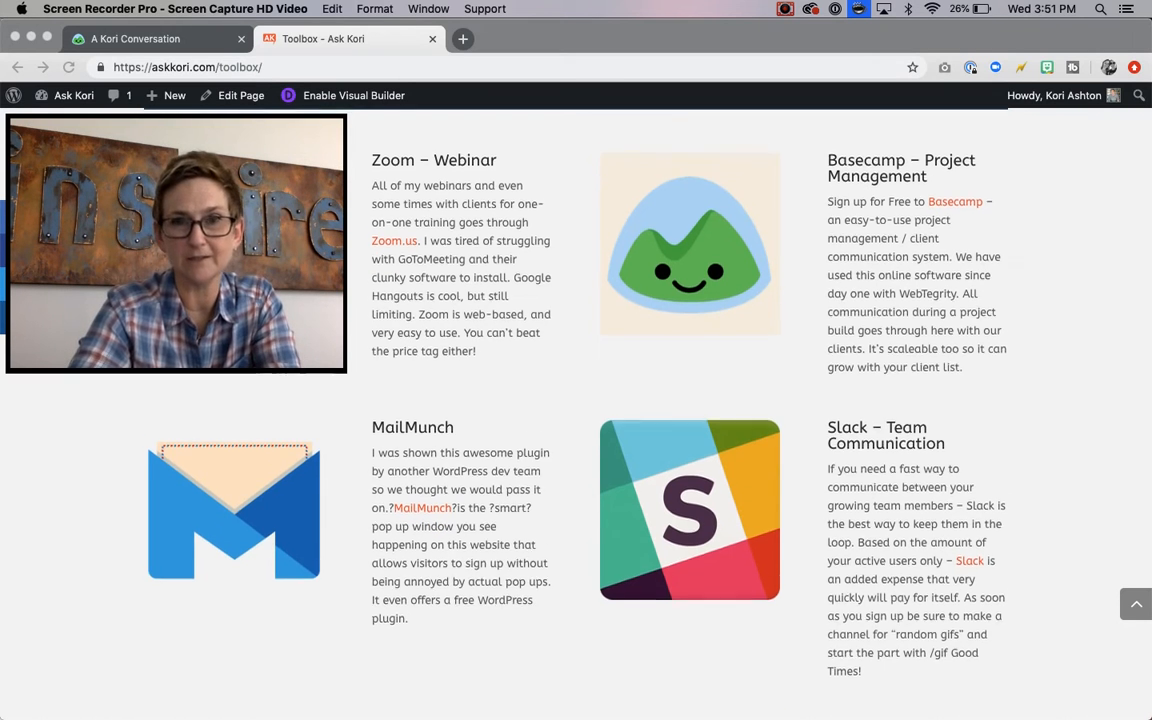
pyautogui.scroll(-3)
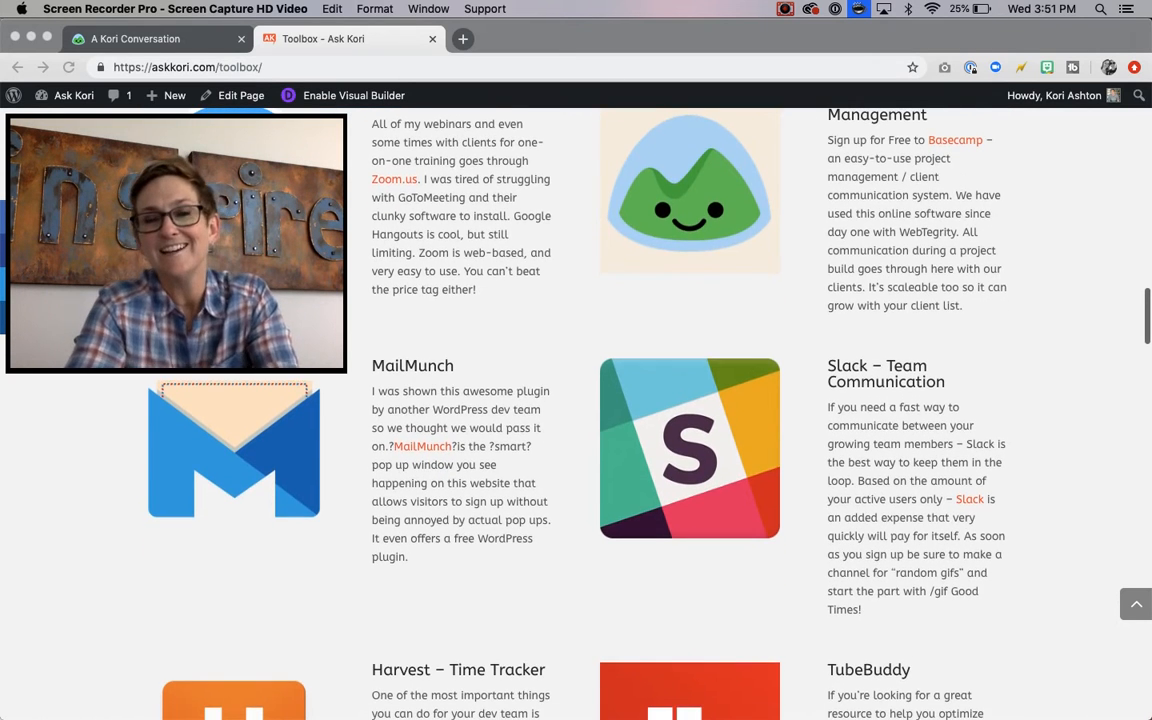
pyautogui.scroll(-3)
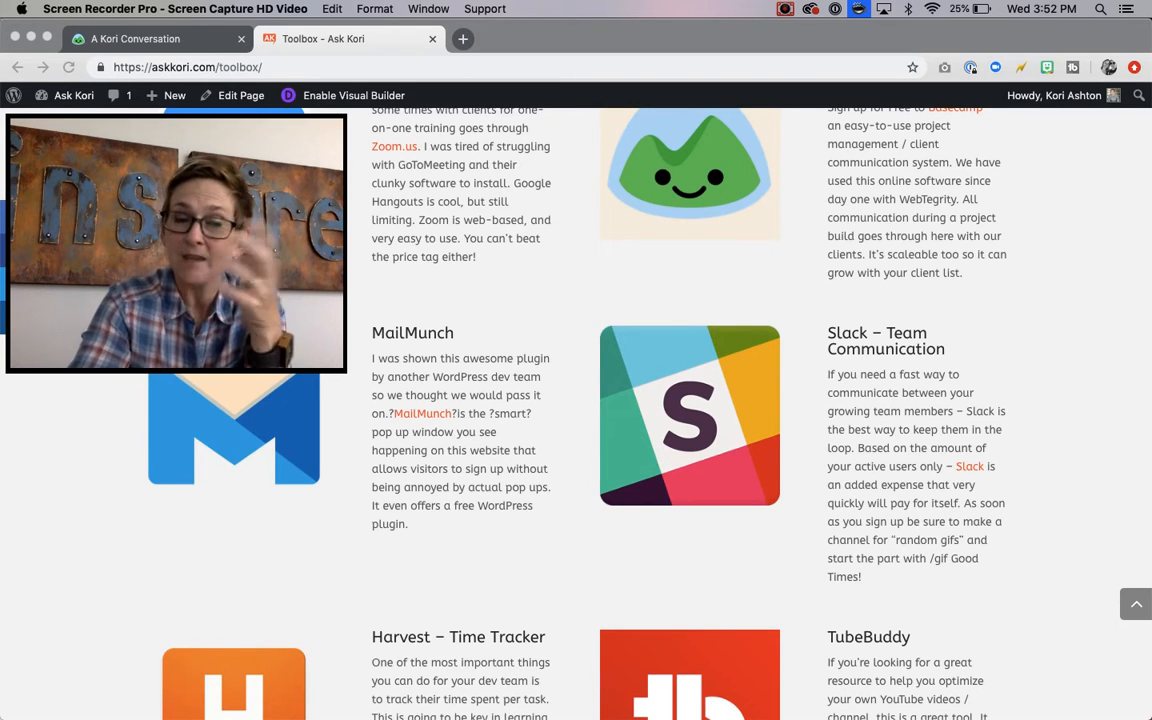
pyautogui.scroll(-3)
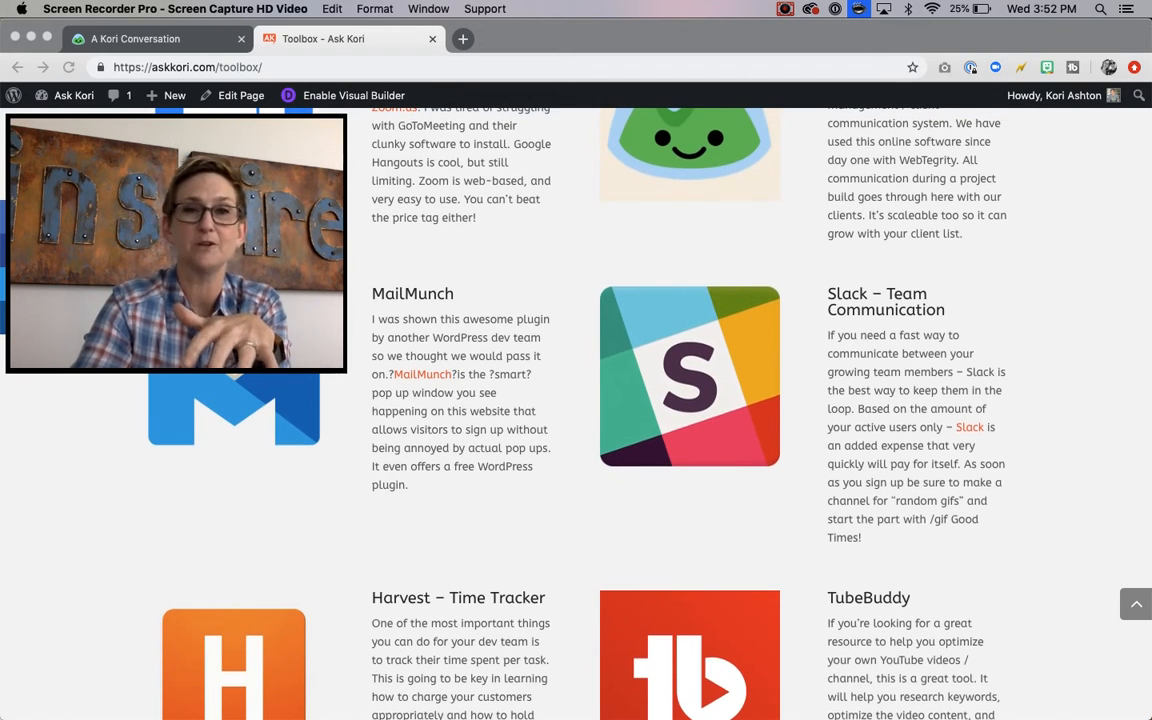
pyautogui.scroll(-3)
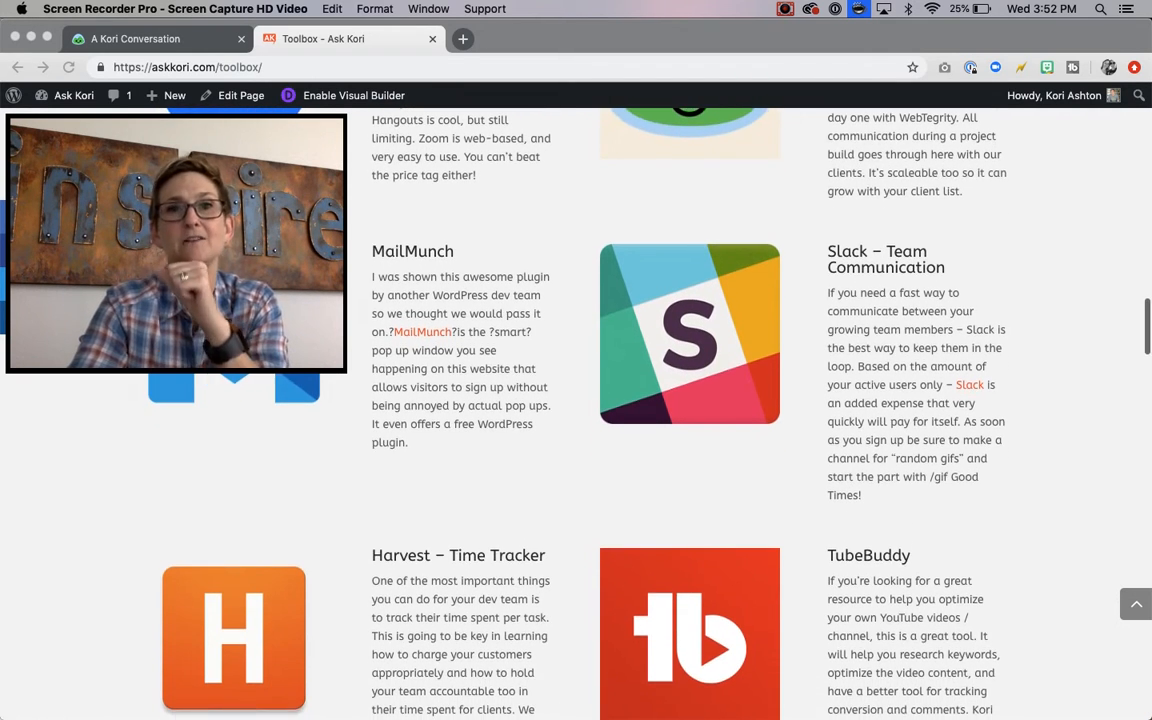
pyautogui.scroll(-3)
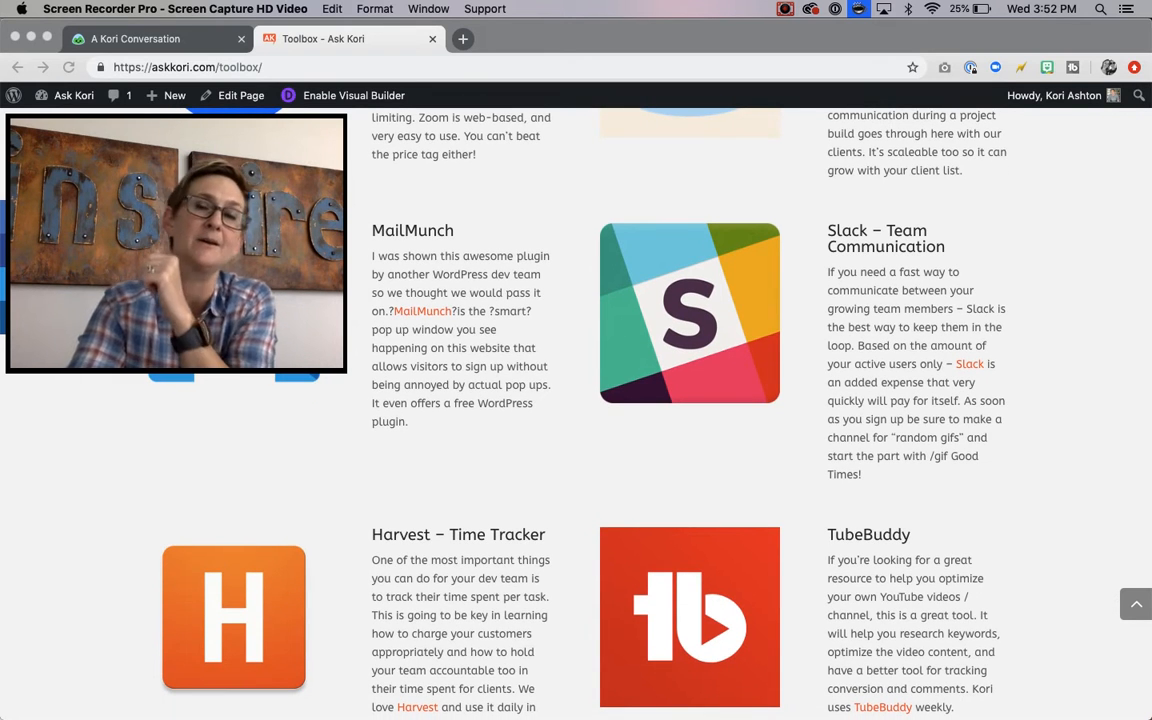
pyautogui.scroll(-3)
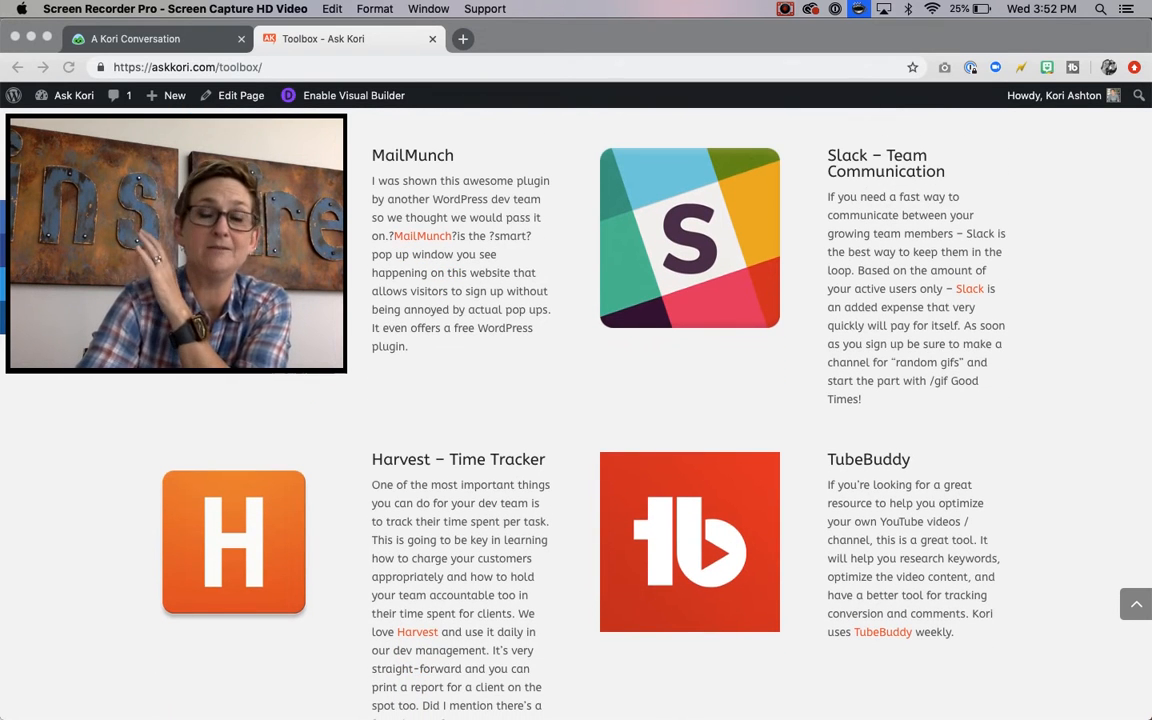
pyautogui.scroll(-3)
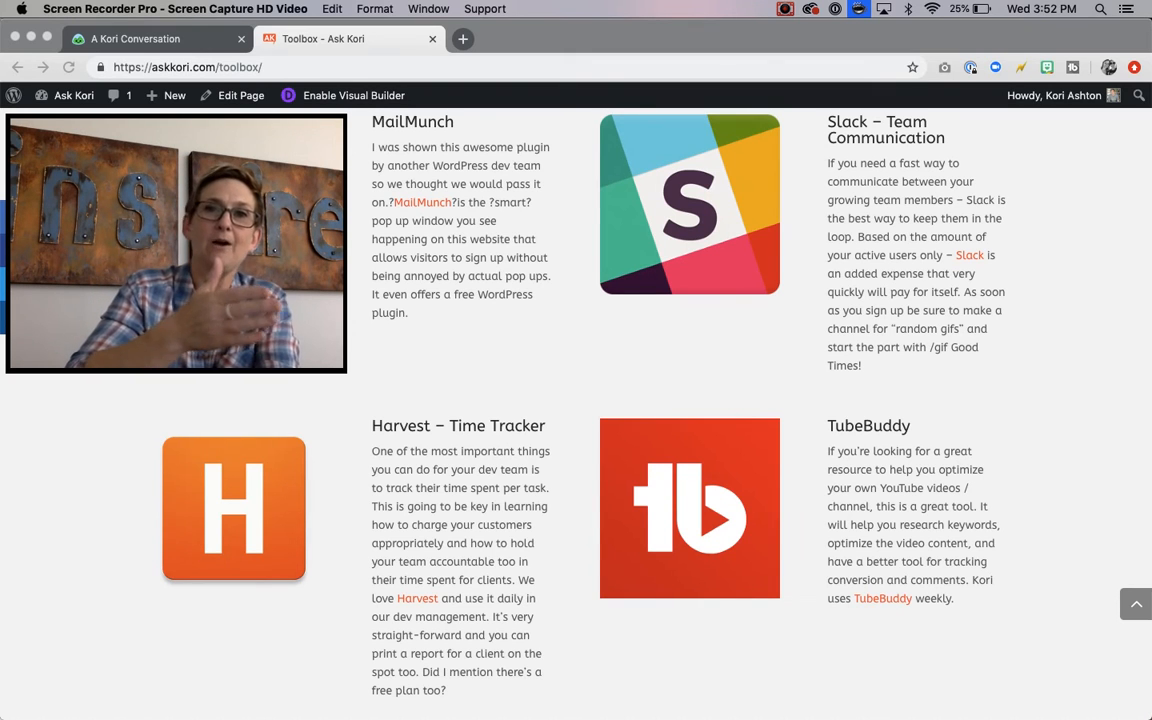
pyautogui.scroll(-3)
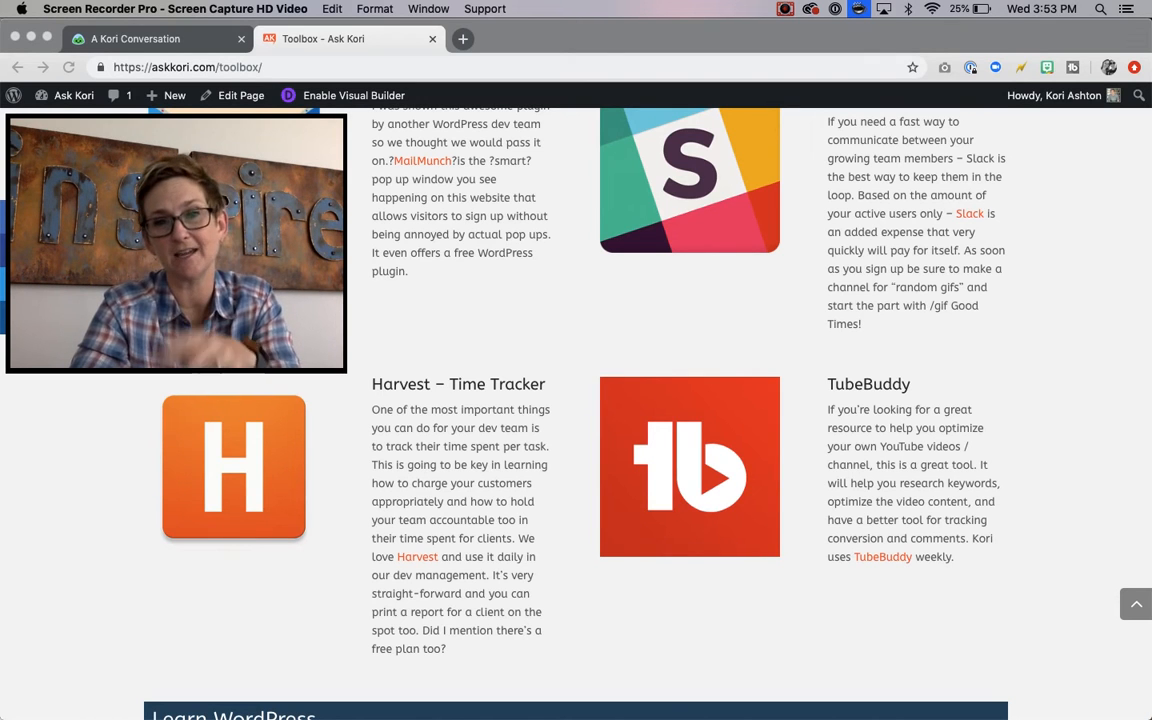
pyautogui.scroll(-3)
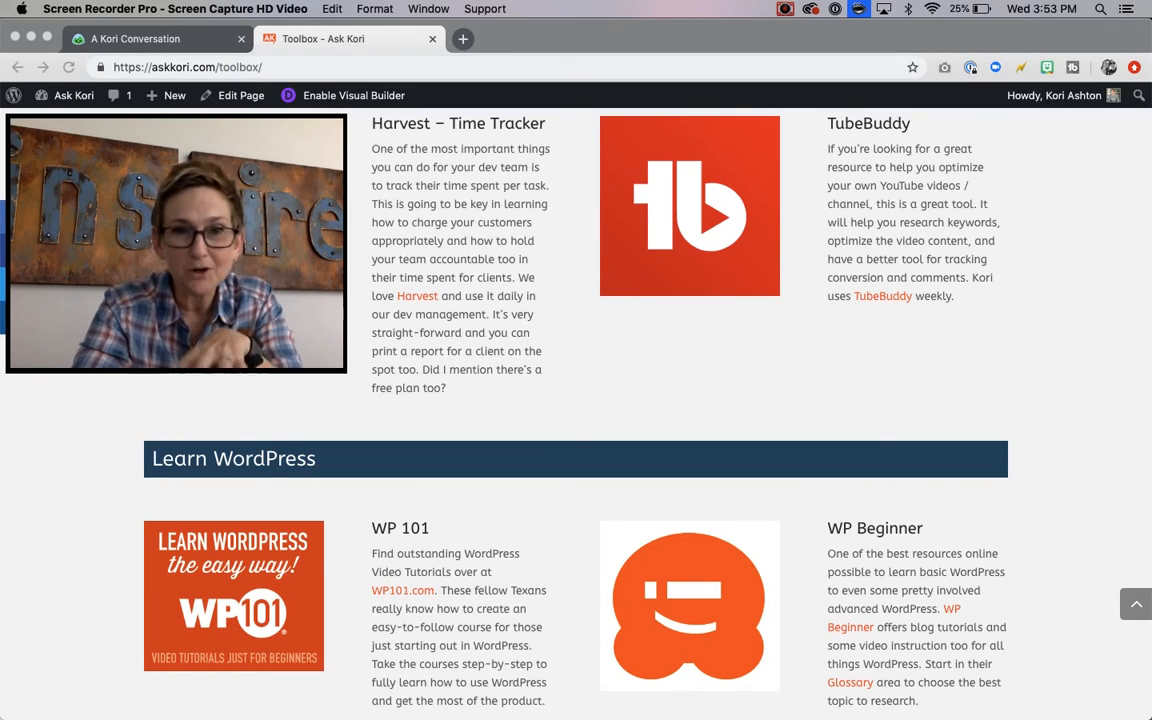
pyautogui.scroll(-3)
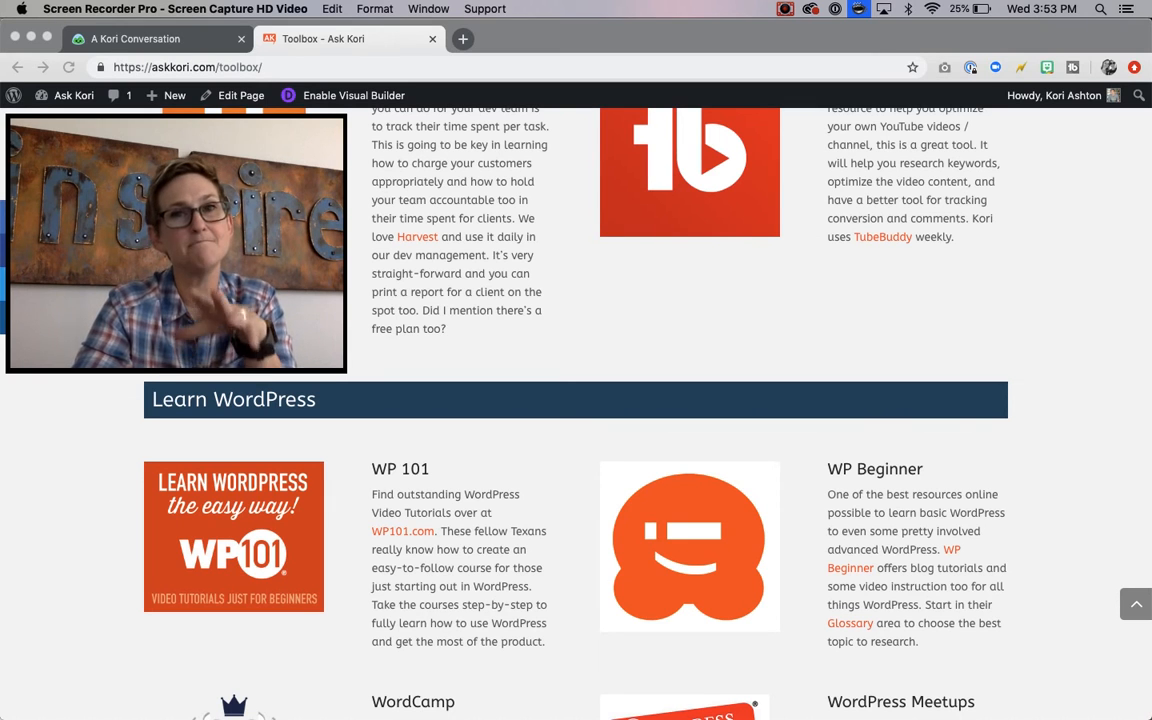
pyautogui.scroll(-3)
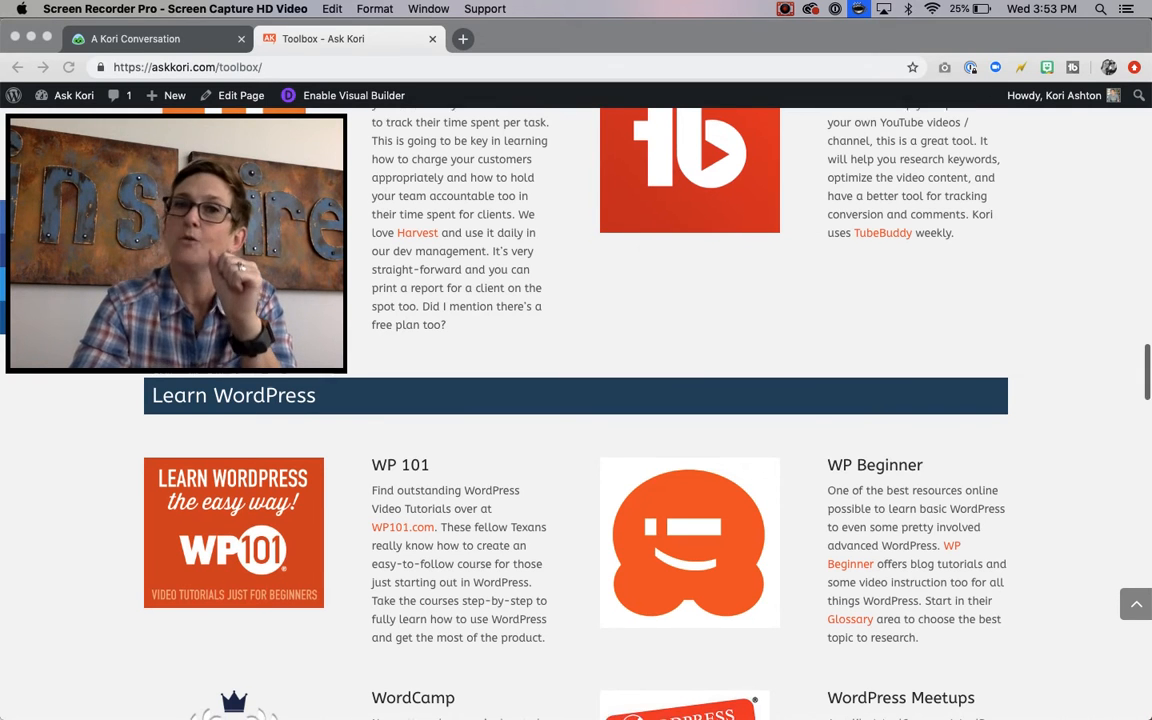
pyautogui.scroll(-3)
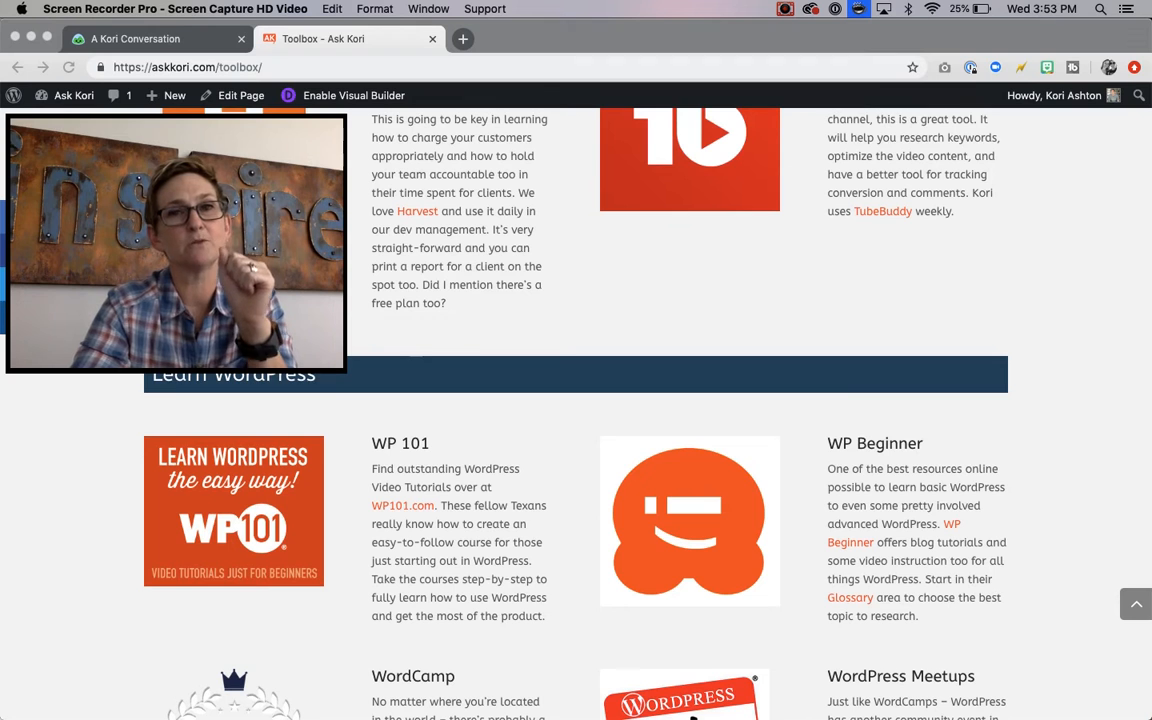
pyautogui.scroll(-3)
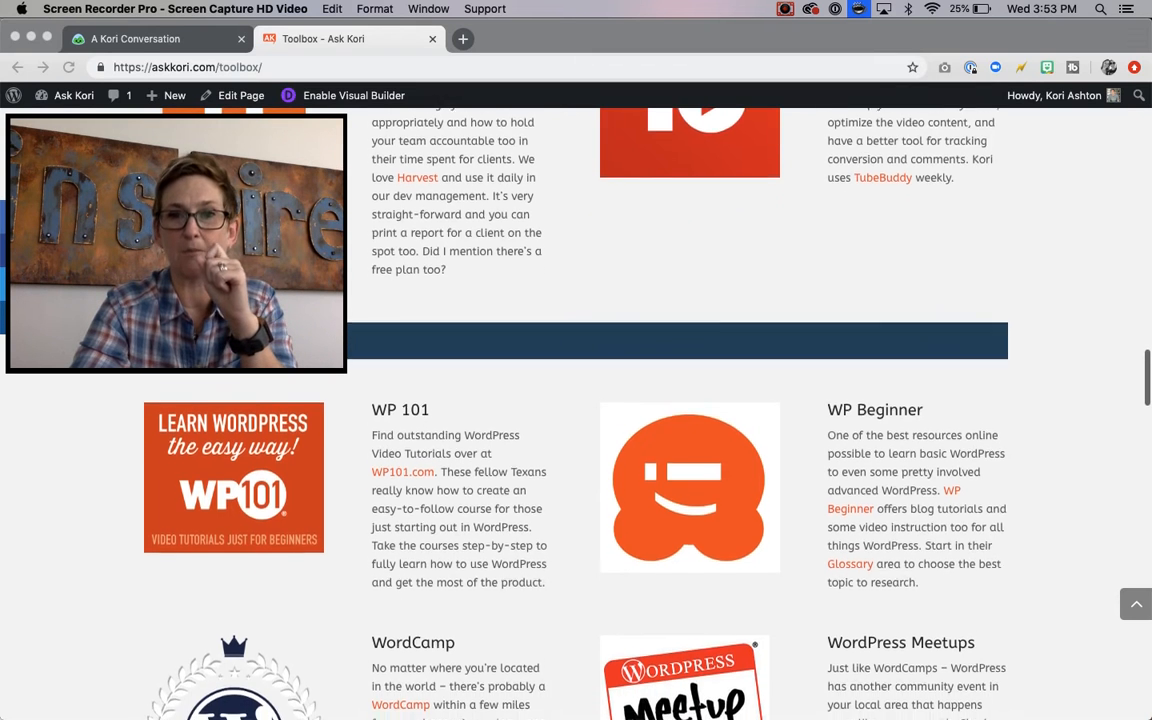
pyautogui.scroll(-3)
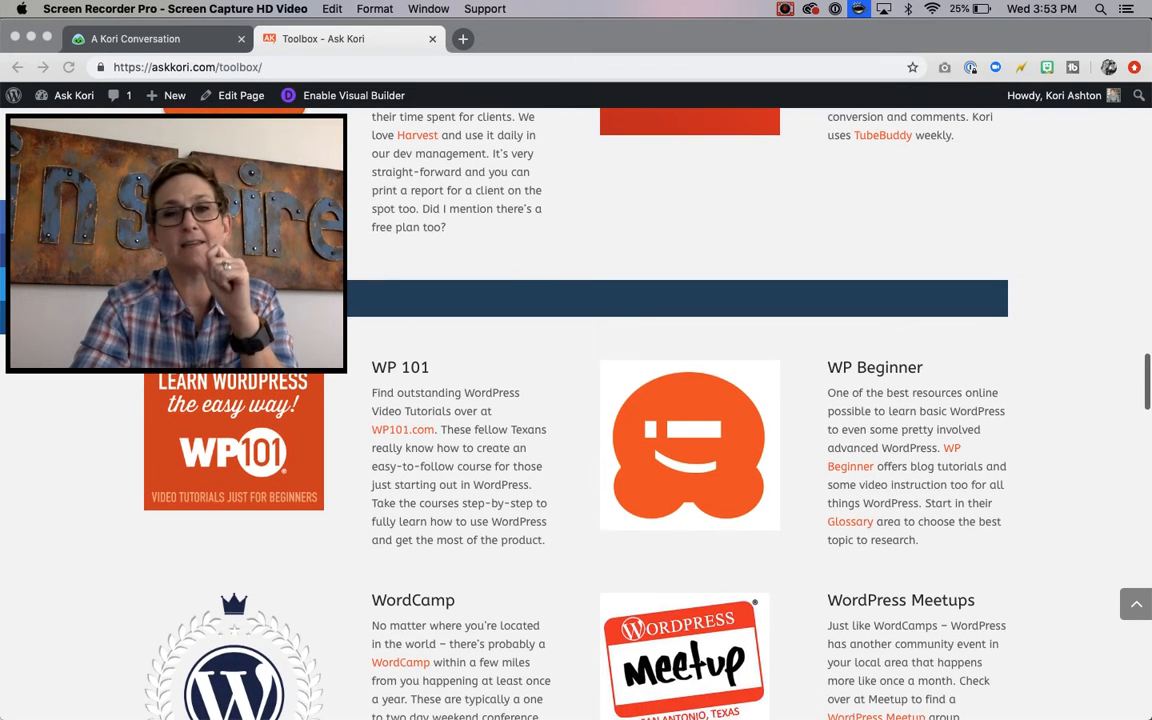
pyautogui.scroll(-3)
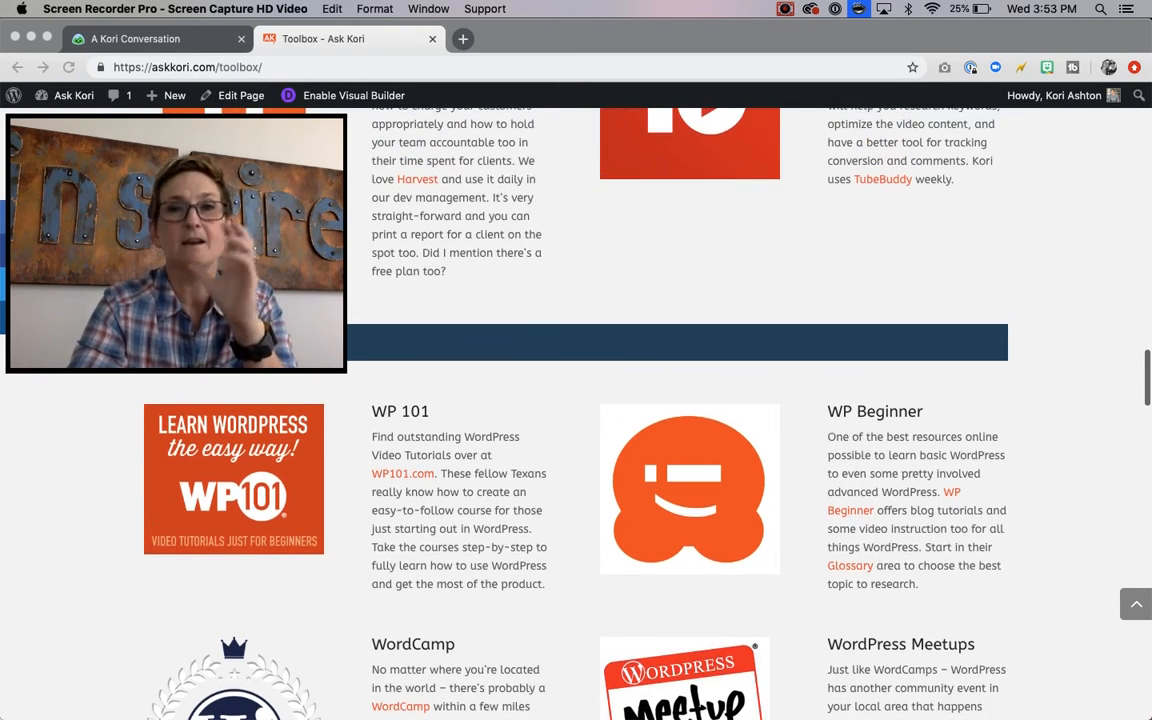
pyautogui.scroll(-3)
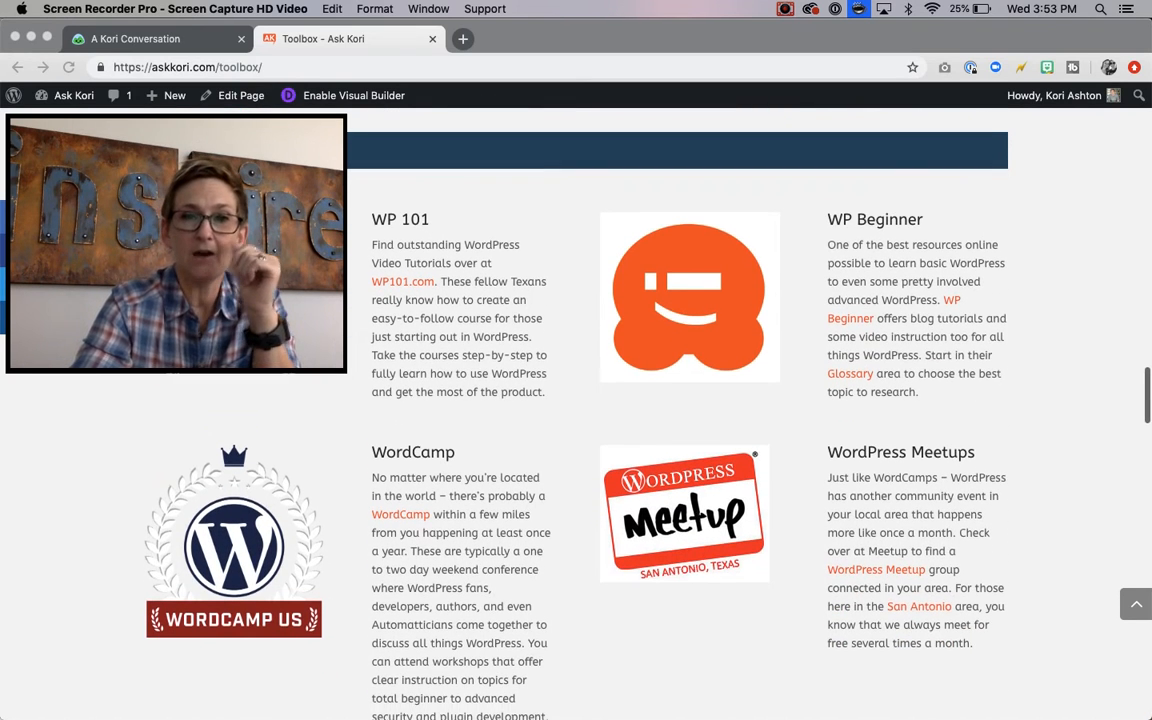
pyautogui.scroll(-3)
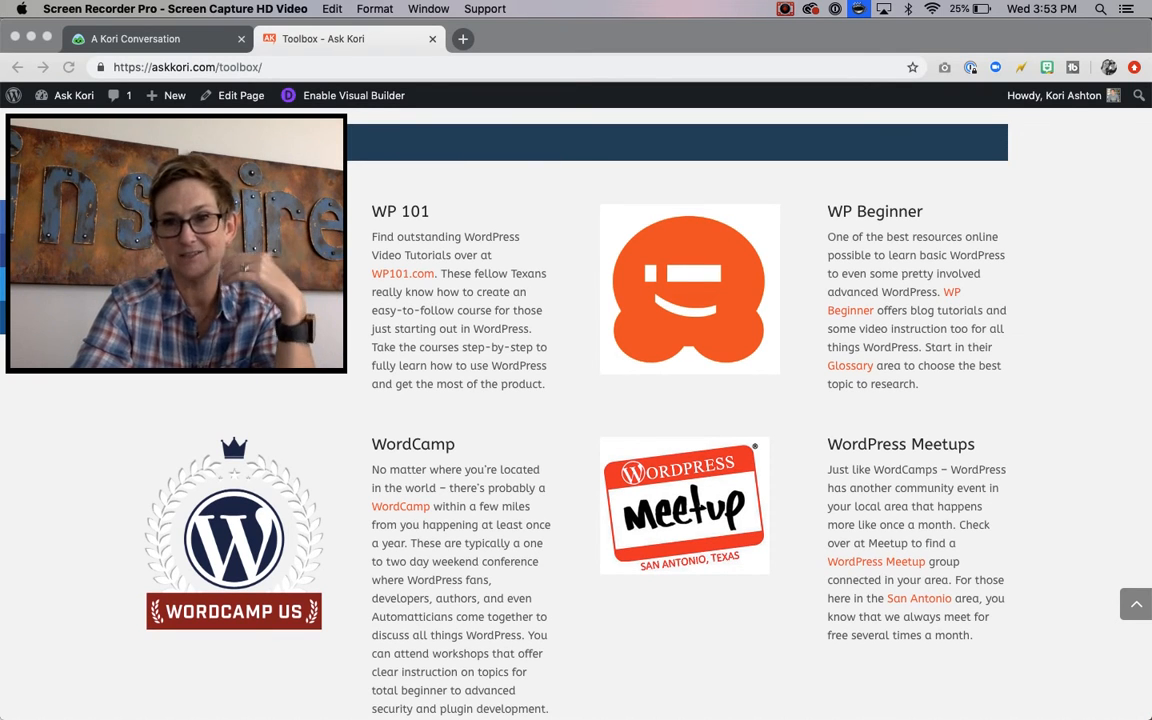
pyautogui.scroll(-3)
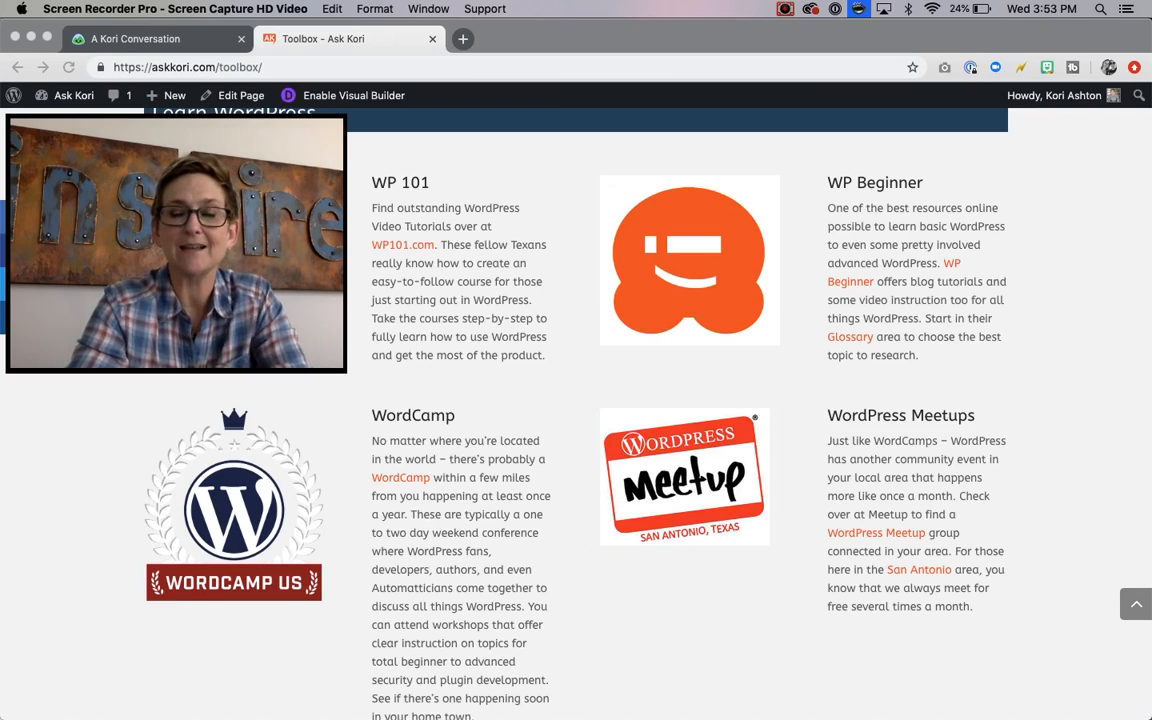
pyautogui.scroll(-3)
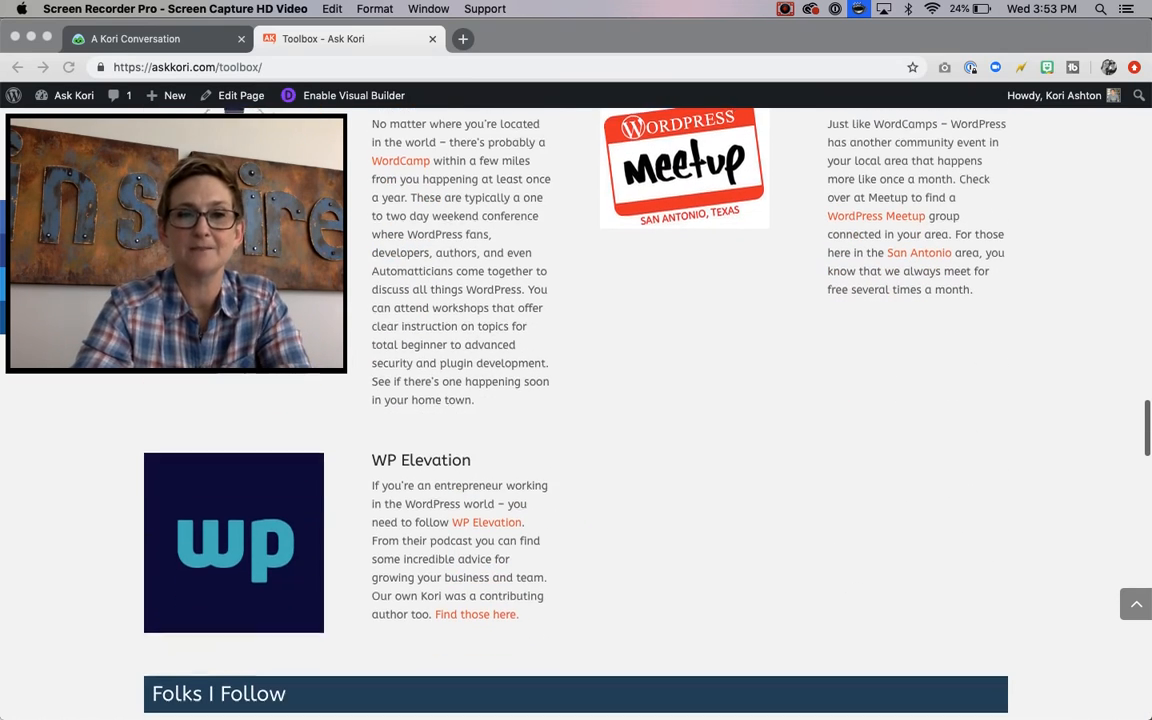
pyautogui.scroll(-3)
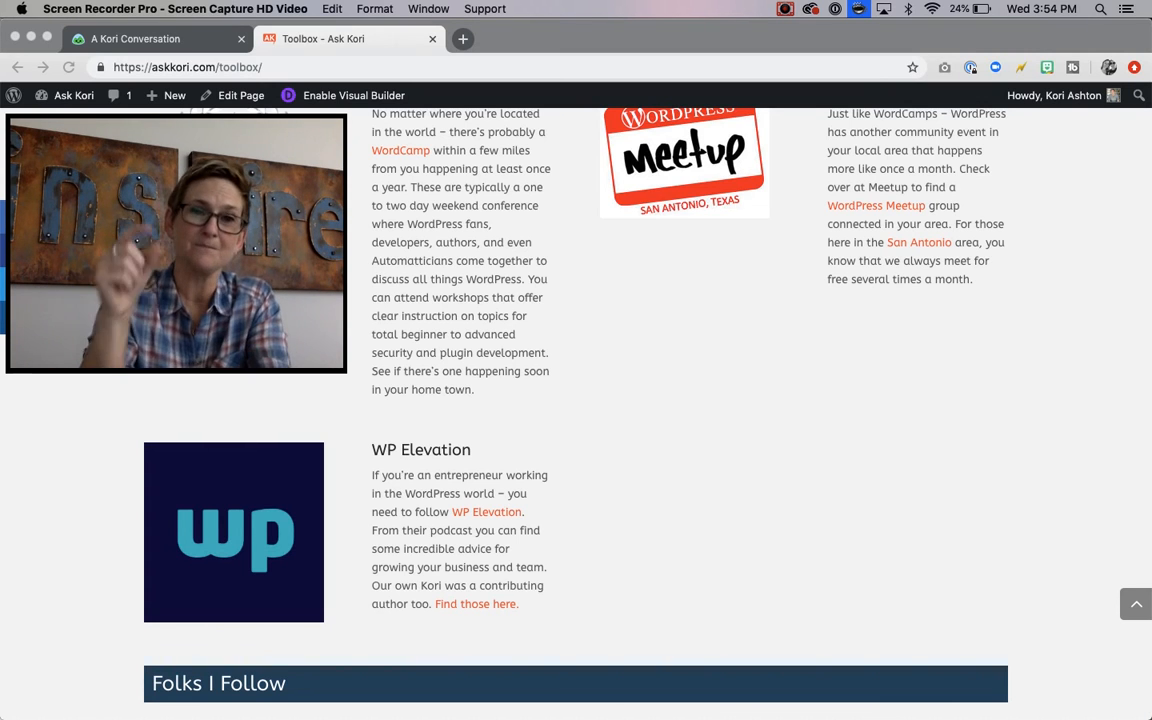
pyautogui.scroll(-3)
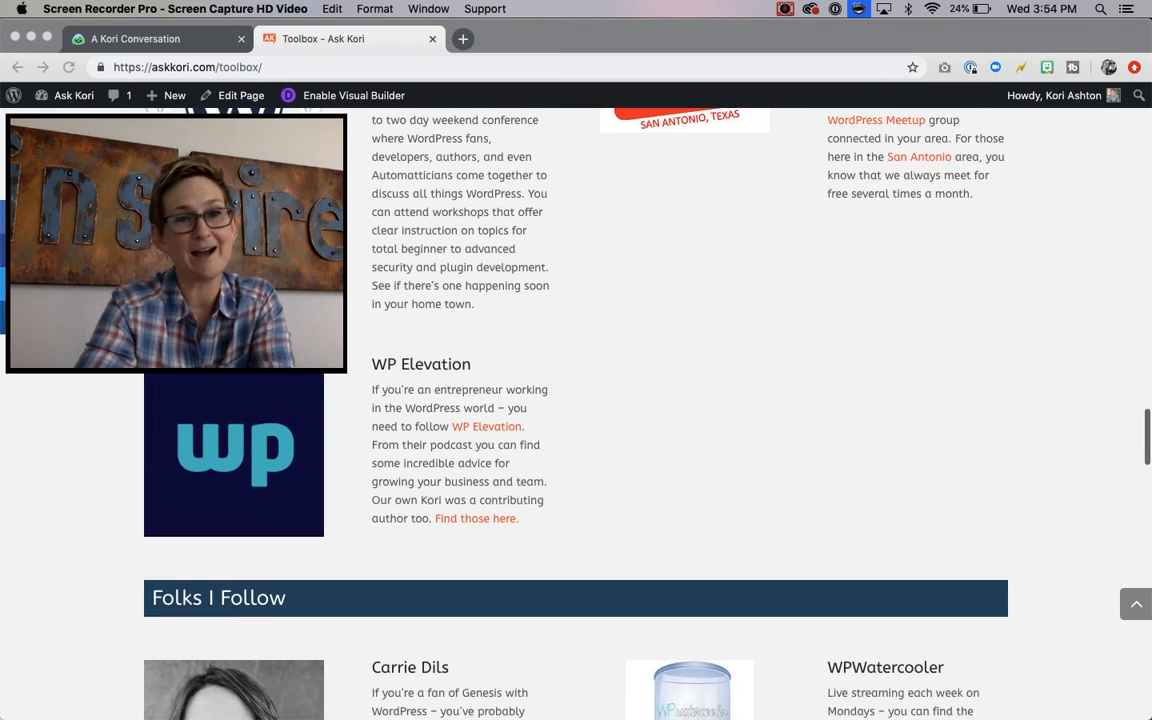
pyautogui.scroll(-3)
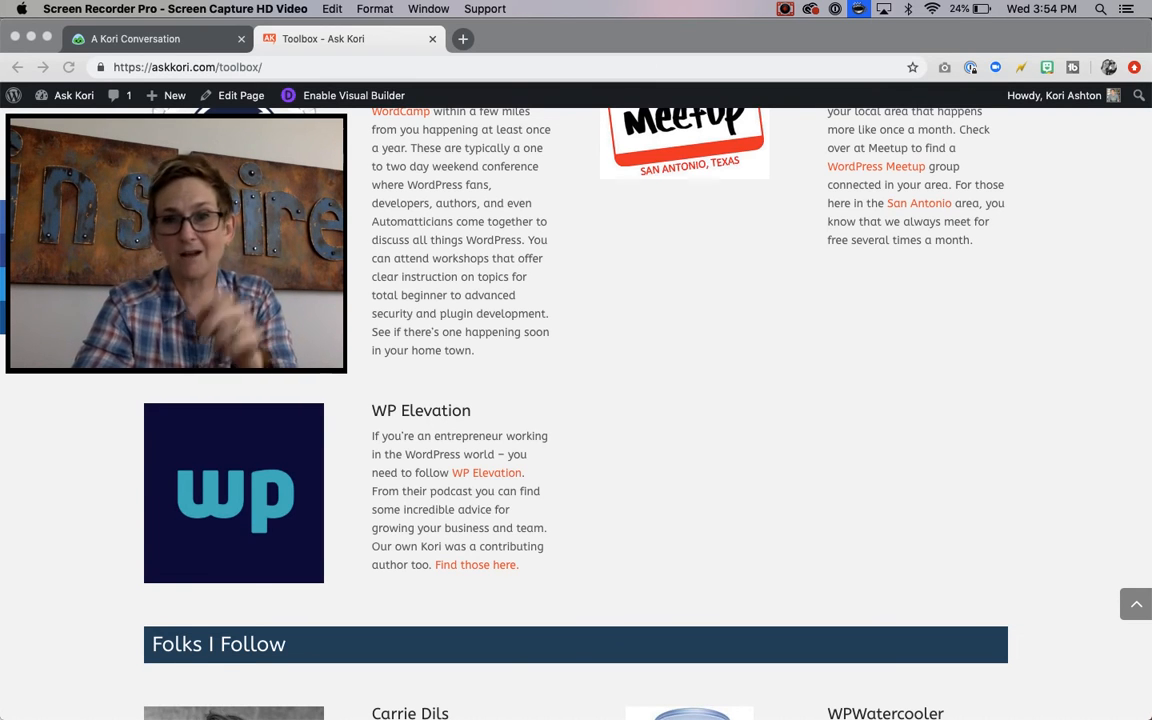
pyautogui.scroll(-3)
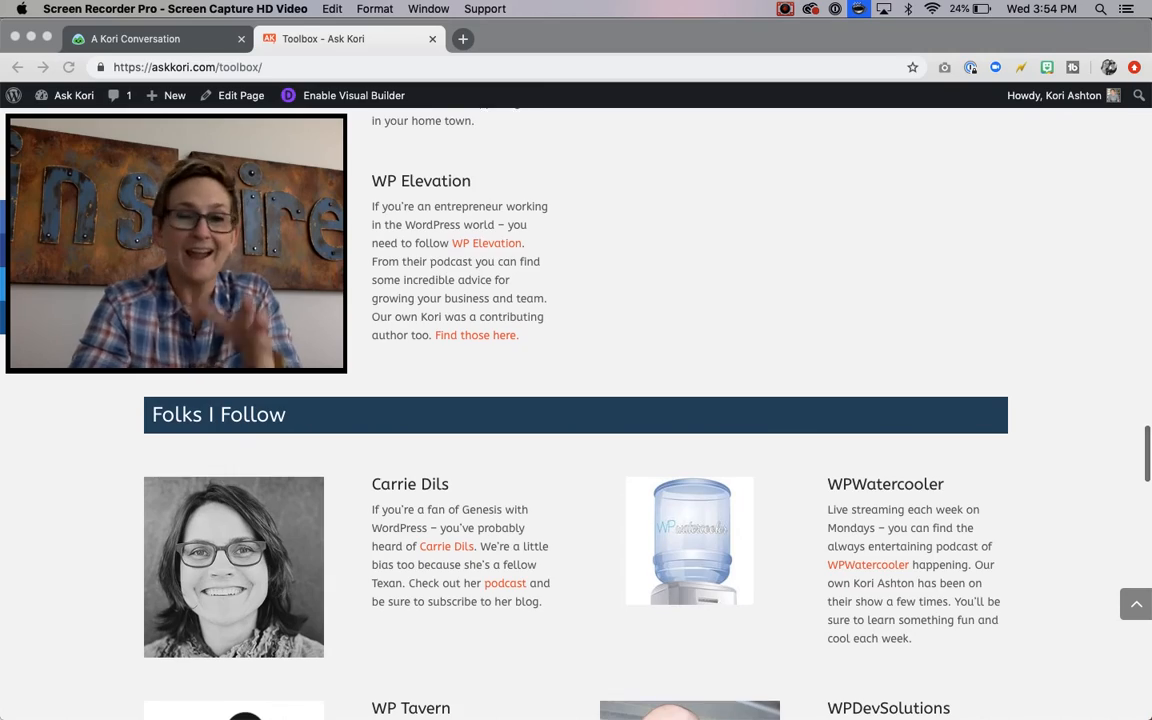
pyautogui.scroll(-3)
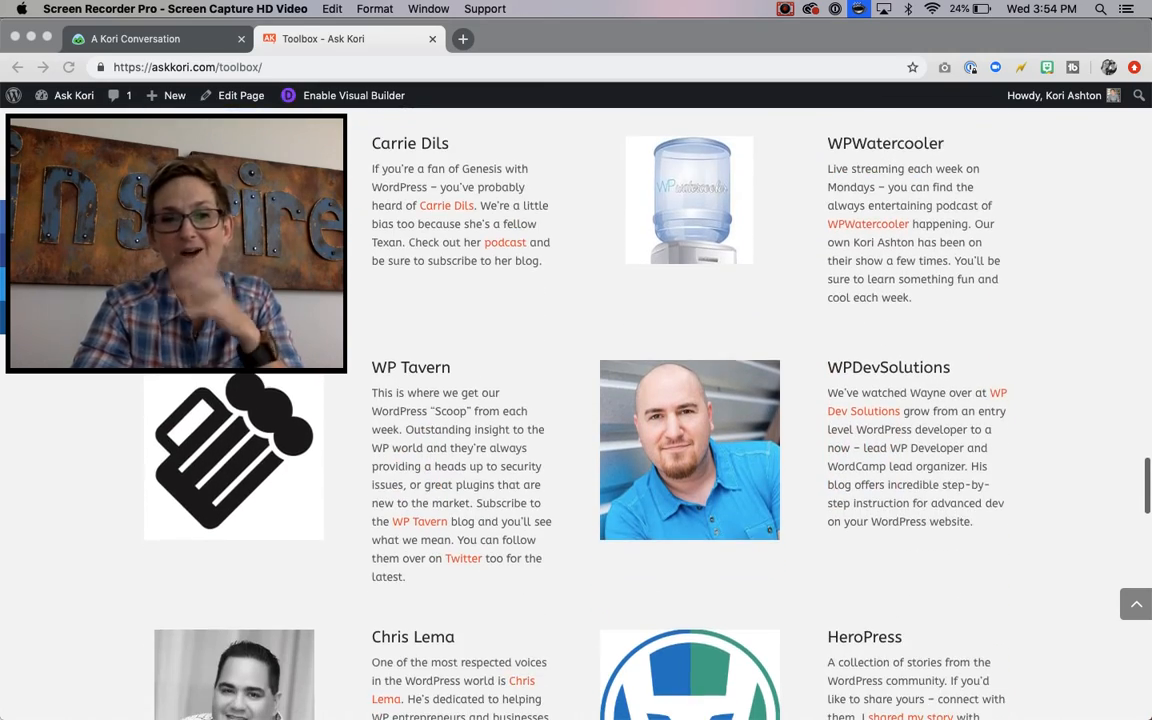
pyautogui.scroll(-3)
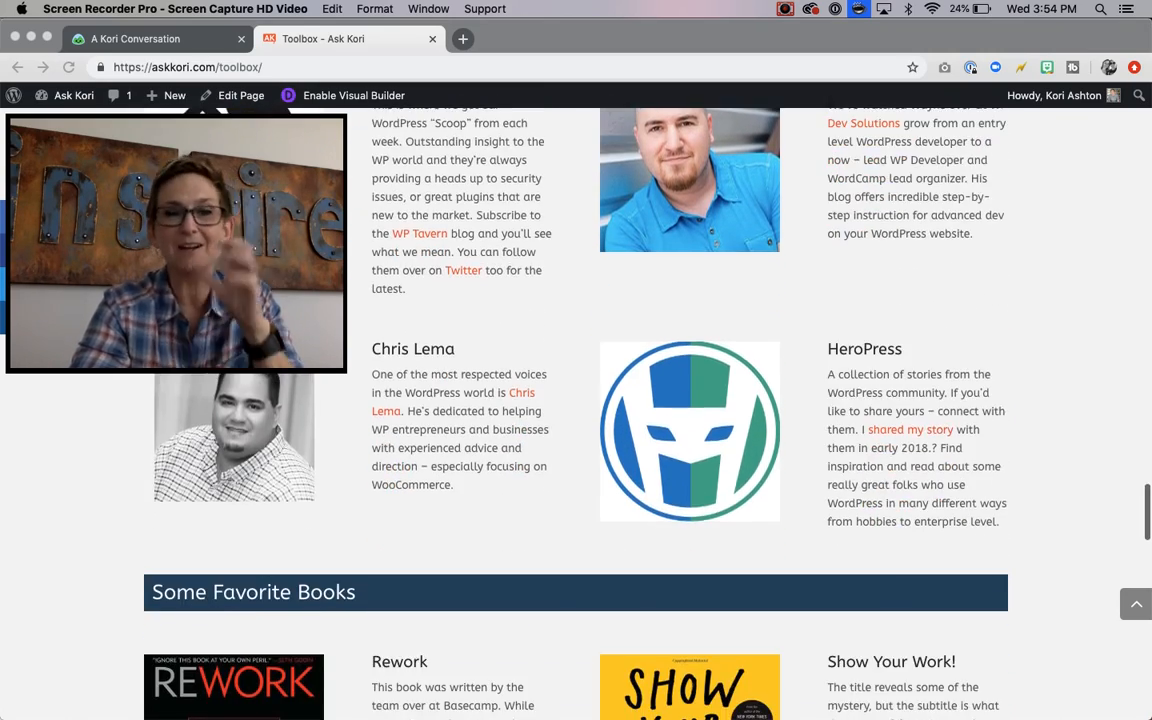
pyautogui.scroll(-3)
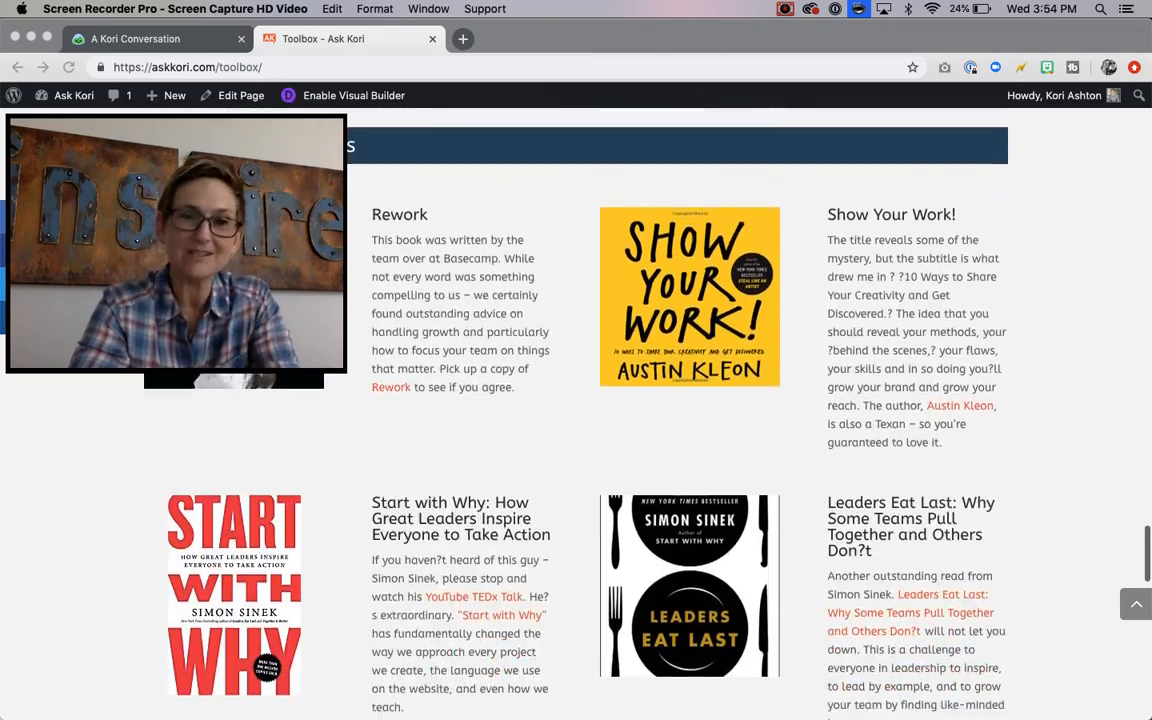
pyautogui.scroll(-3)
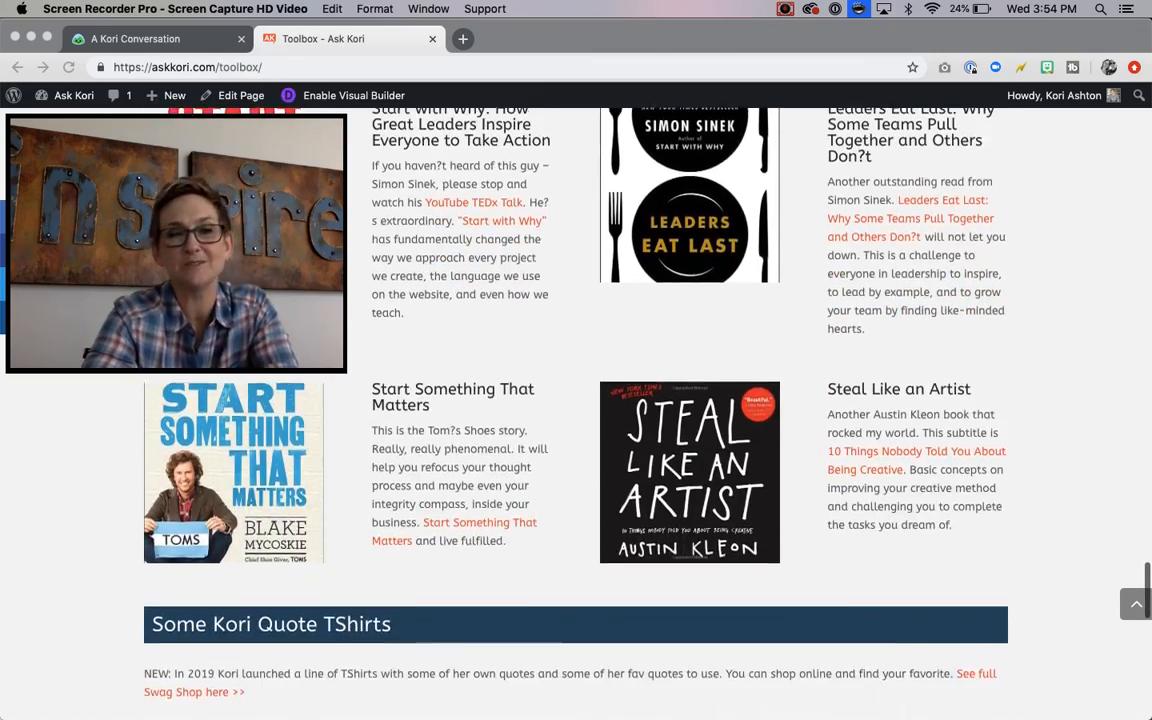
pyautogui.scroll(-3)
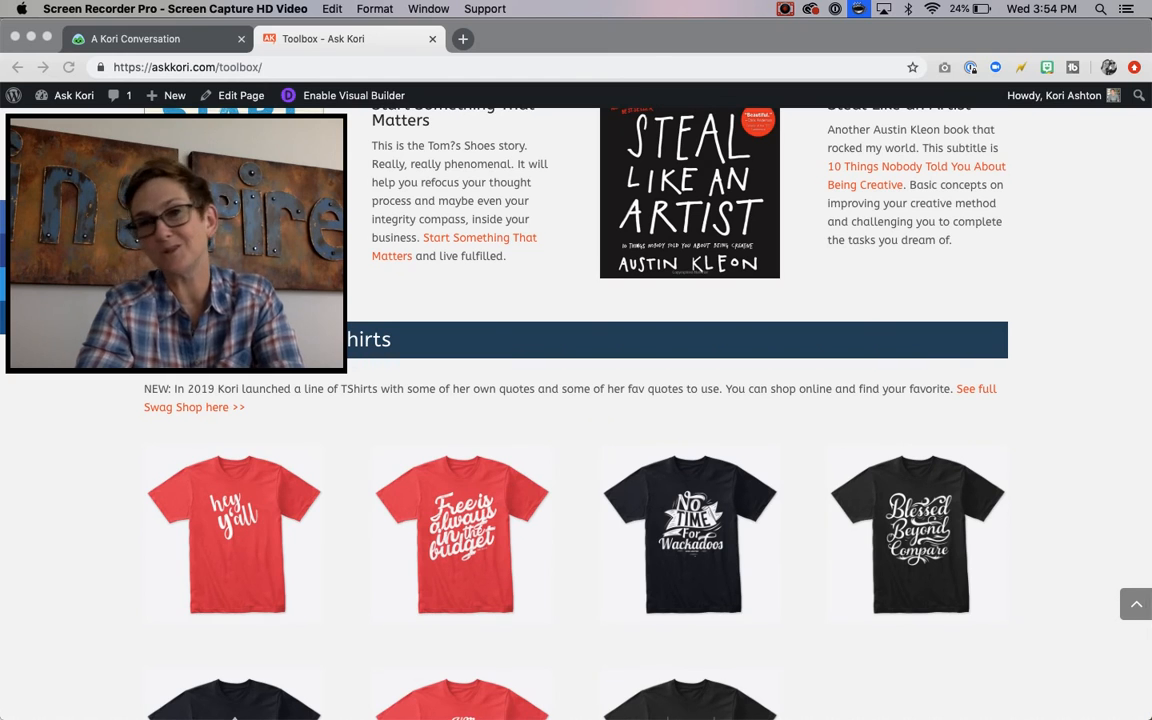
pyautogui.scroll(-3)
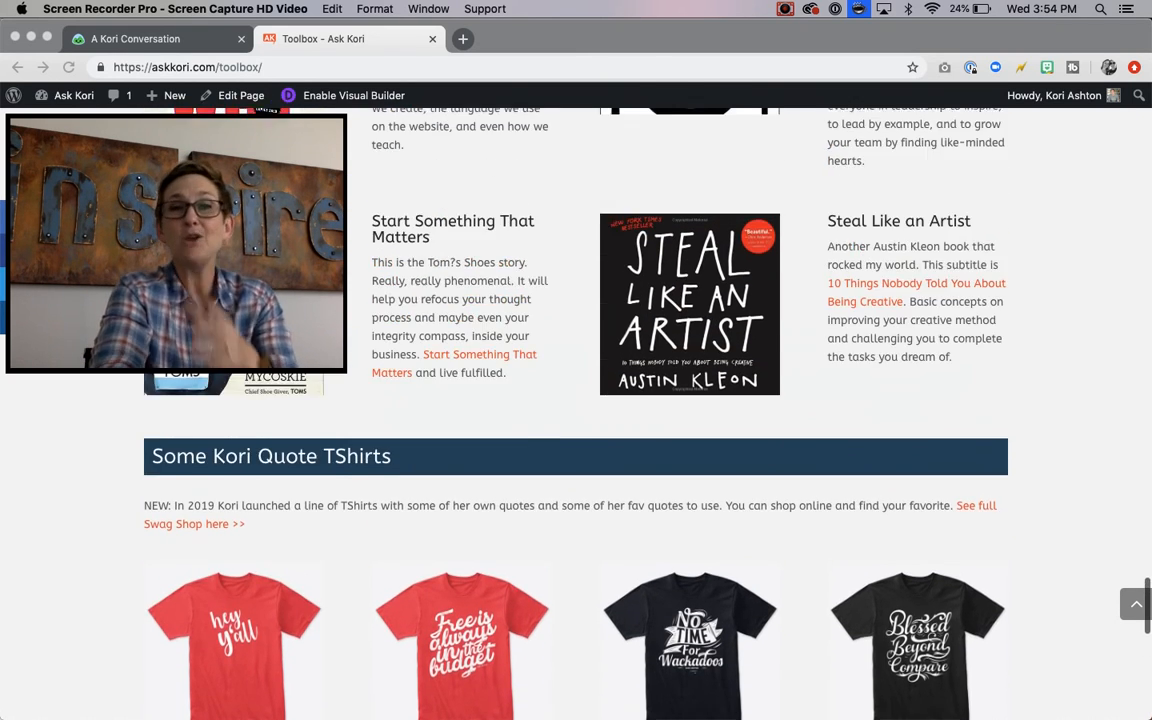
pyautogui.scroll(3)
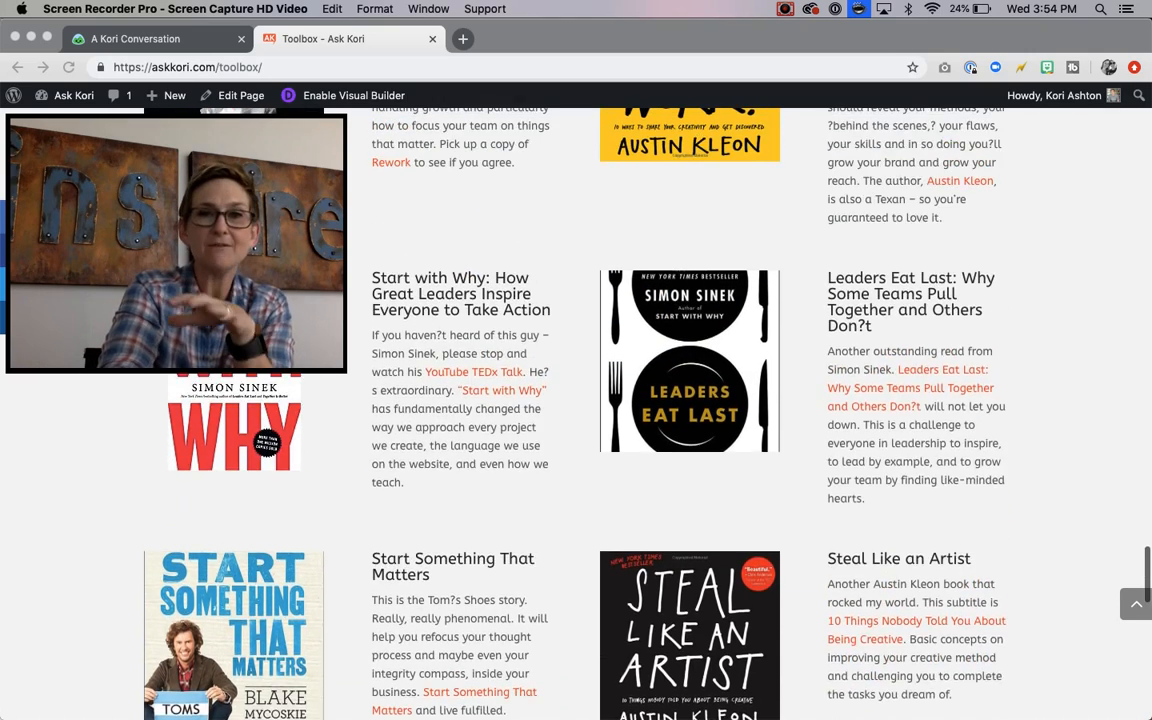